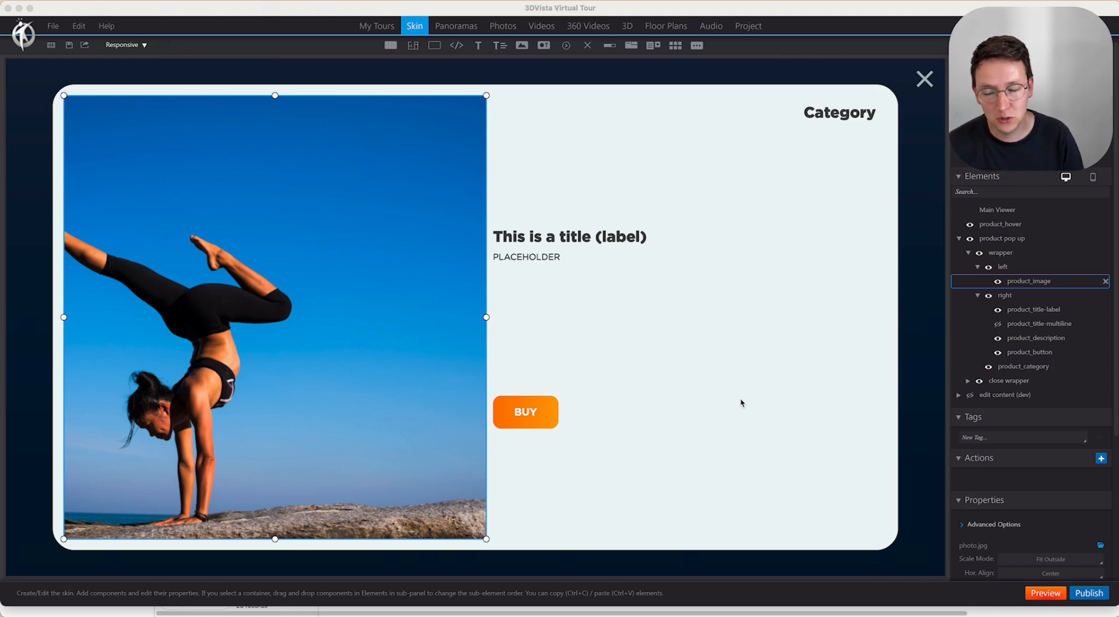
pyautogui.moveTo(686, 443)
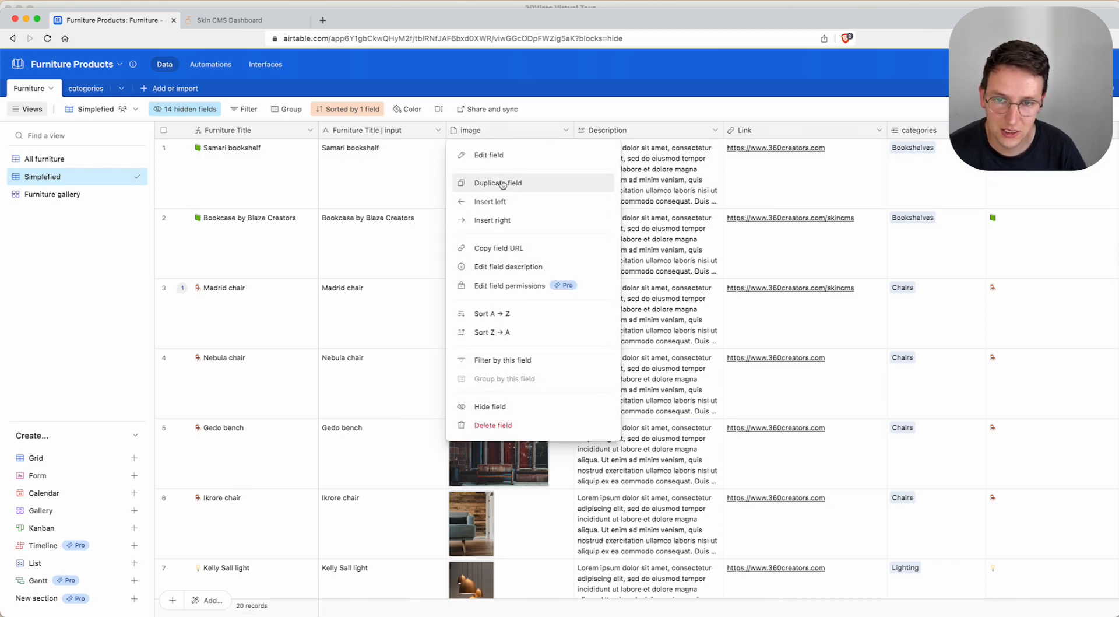
# Duplicate the Airtable image field with its cells, naming the copies image-1 and image-2
pyautogui.click(497, 182)
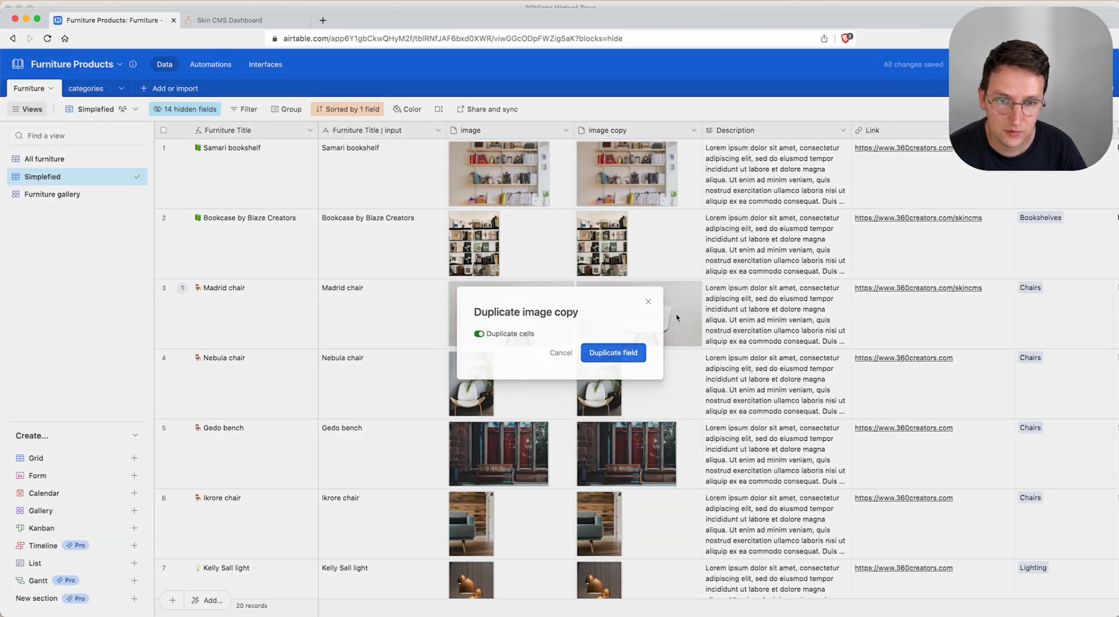
pyautogui.click(612, 352)
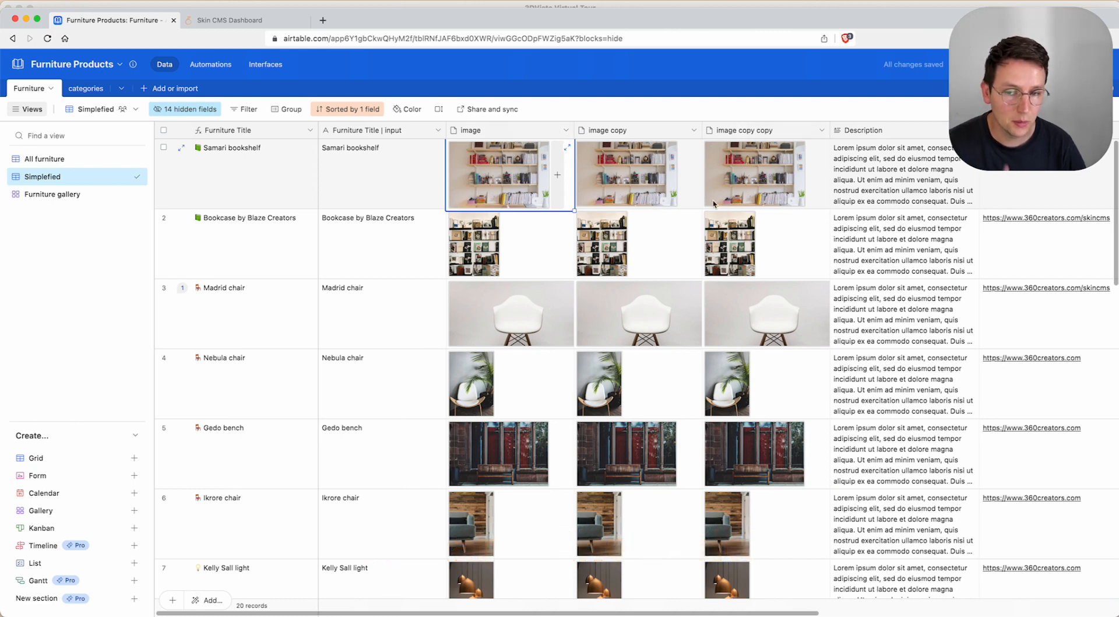
pyautogui.moveTo(710, 197)
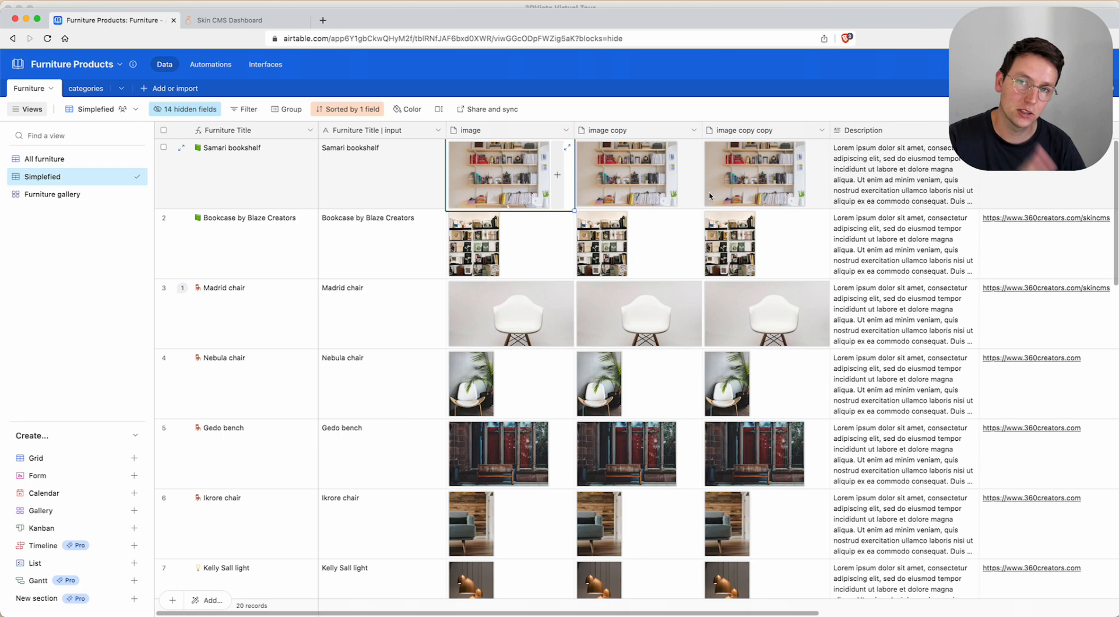
pyautogui.moveTo(478, 133)
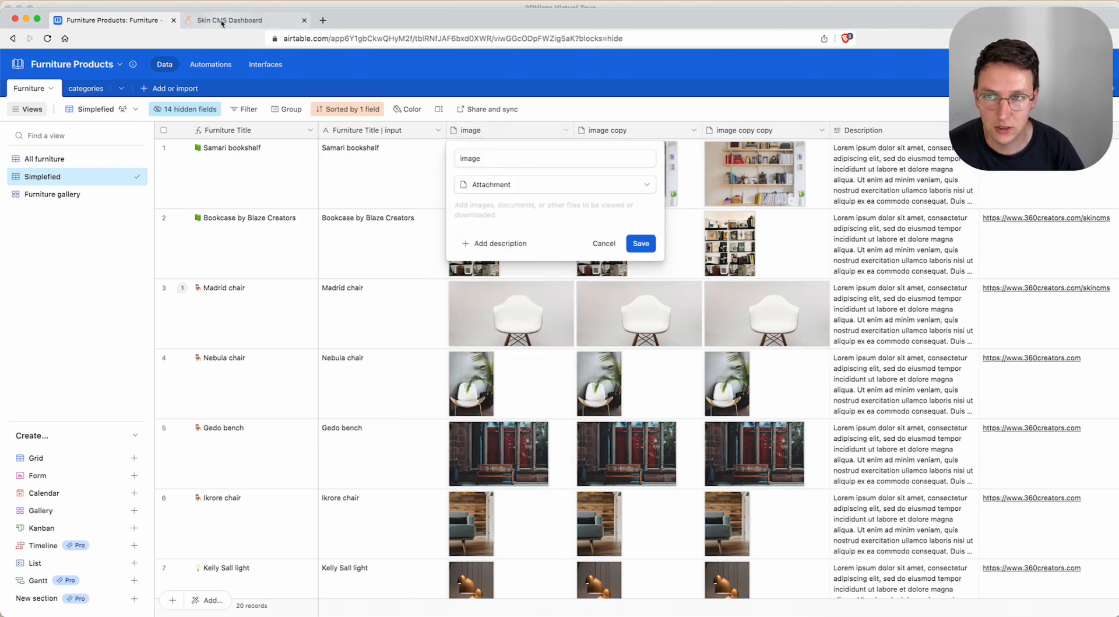
pyautogui.click(555, 158)
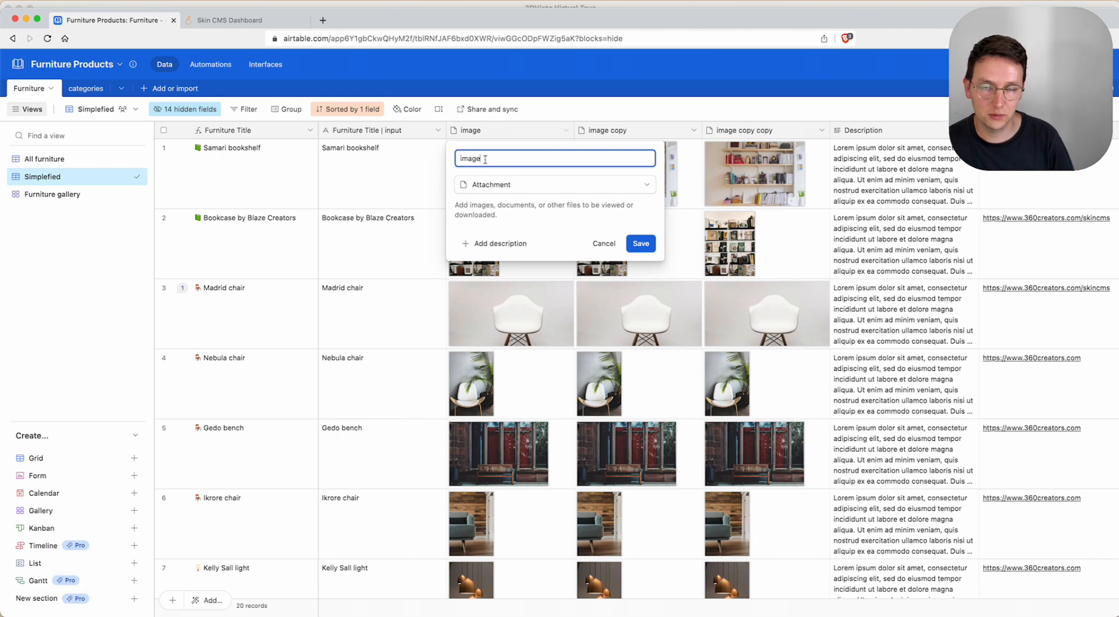
pyautogui.write('-1')
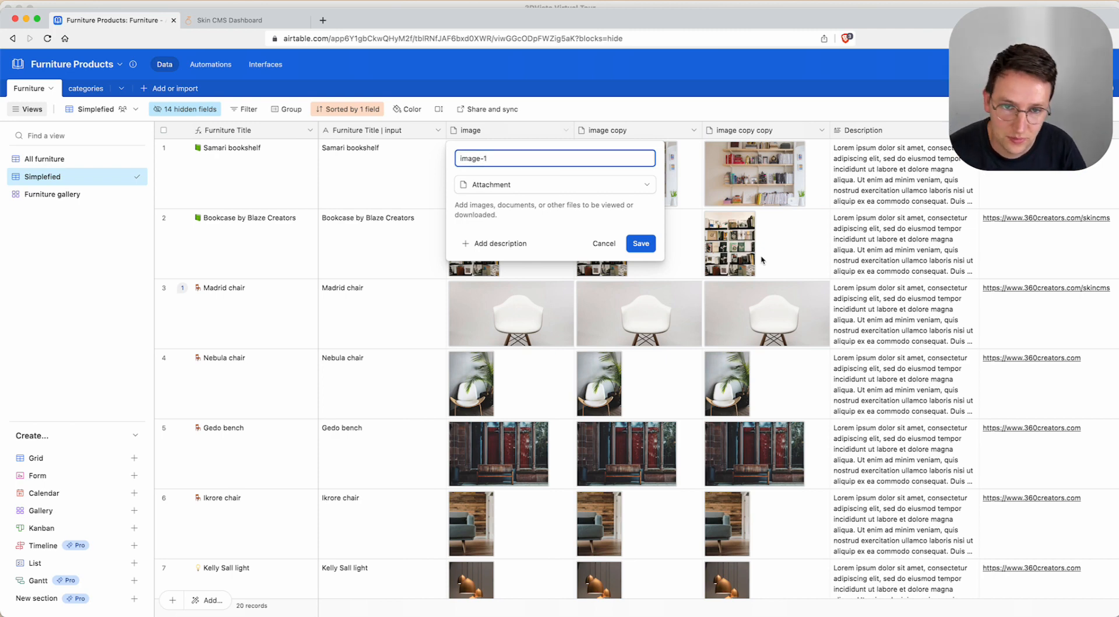
pyautogui.click(640, 244)
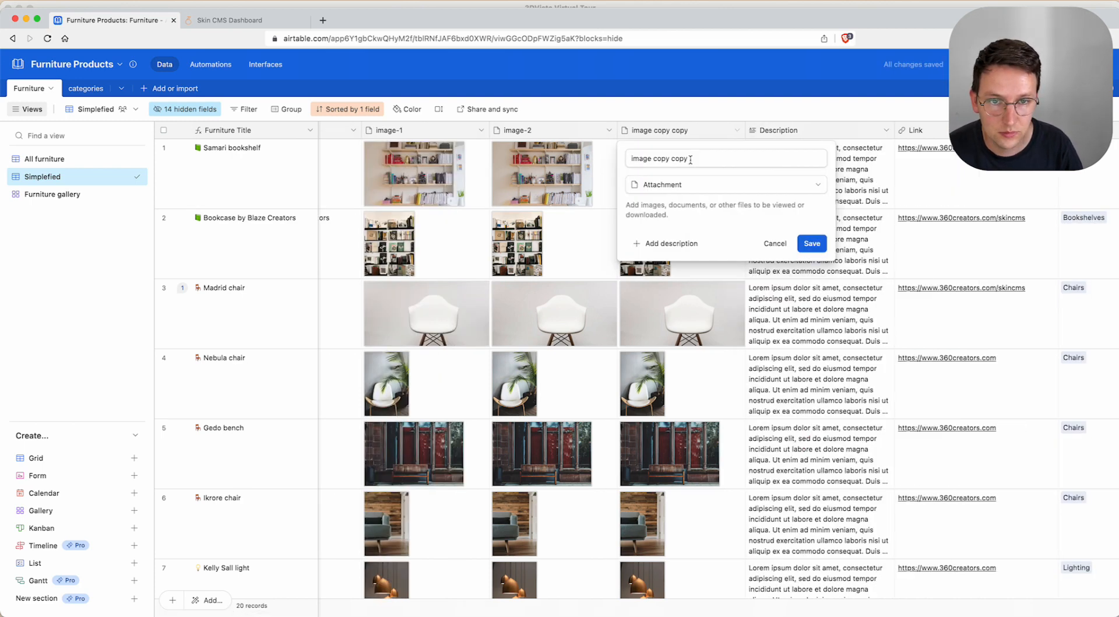
pyautogui.click(811, 244)
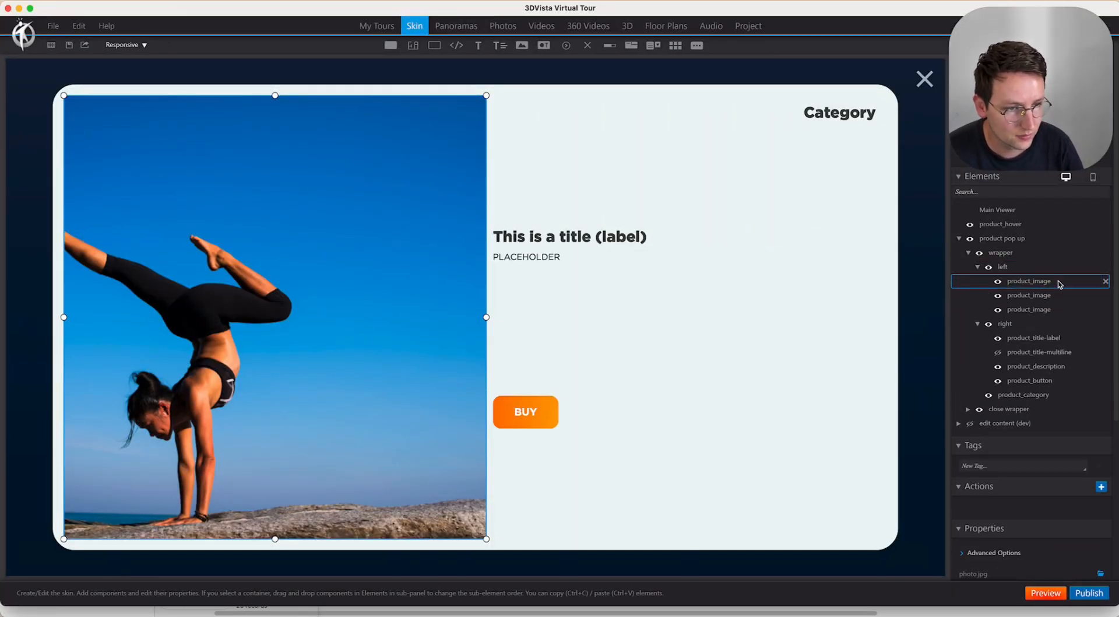
# Rename the first product image element to product_image-1 and move to the next copy
pyautogui.doubleClick(1029, 281)
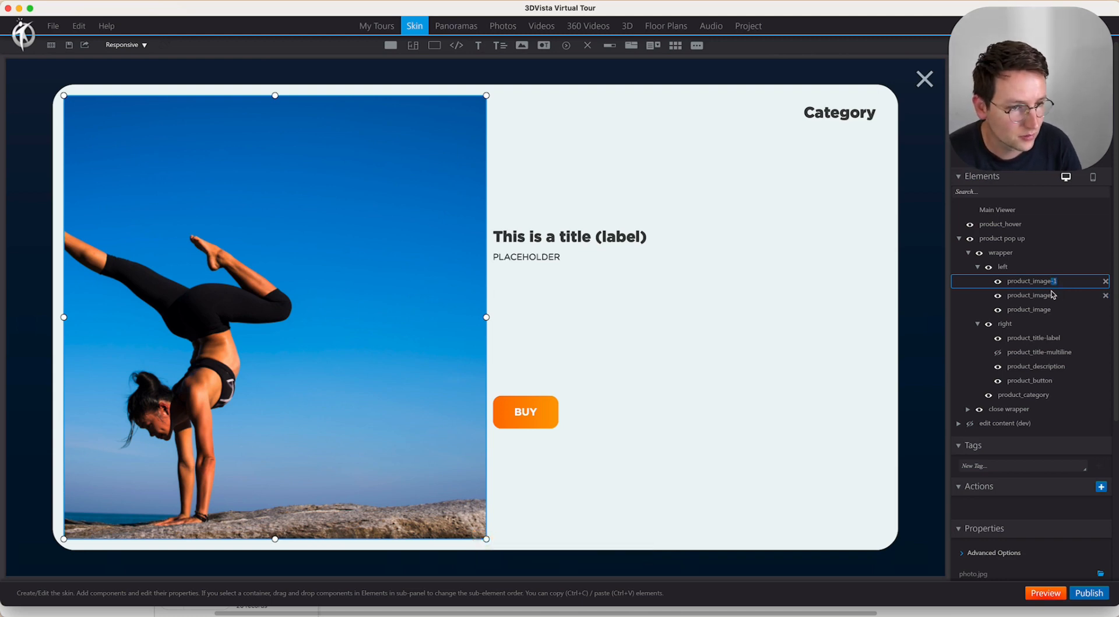
pyautogui.click(1030, 294)
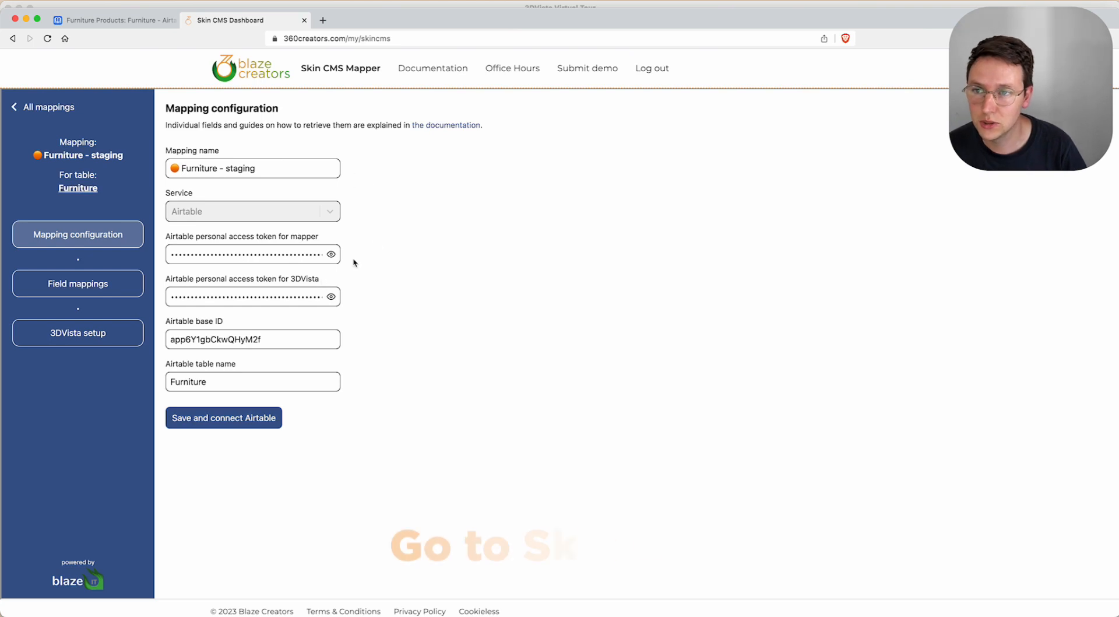
# Map fields image-1, image-2, image-3 to product_image-1, -2, -3 and save the mapping
pyautogui.click(223, 417)
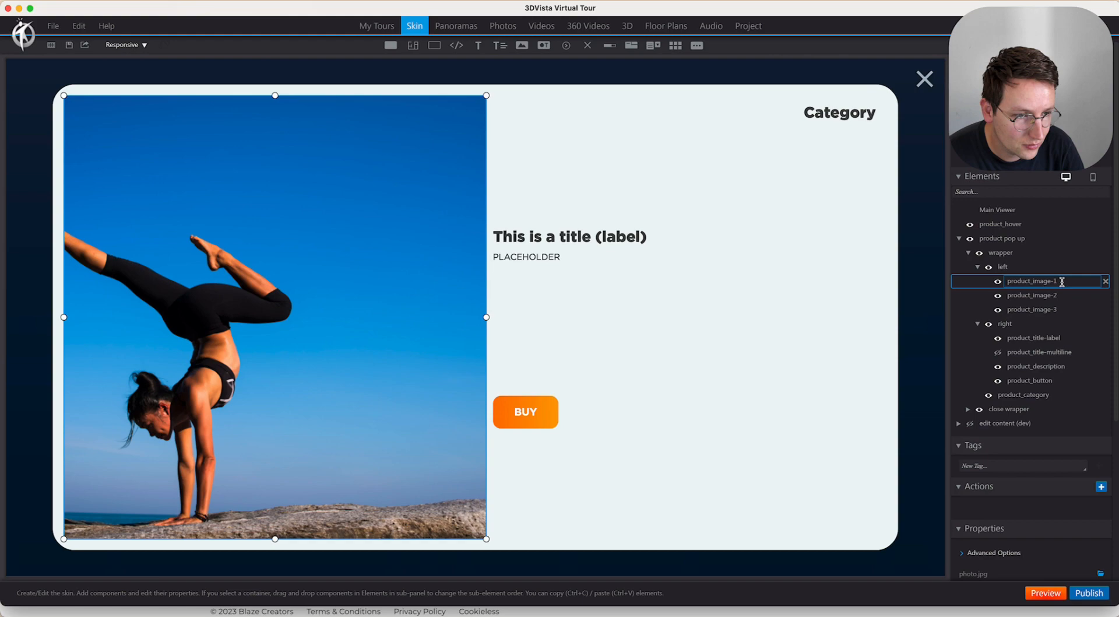
pyautogui.doubleClick(1032, 281)
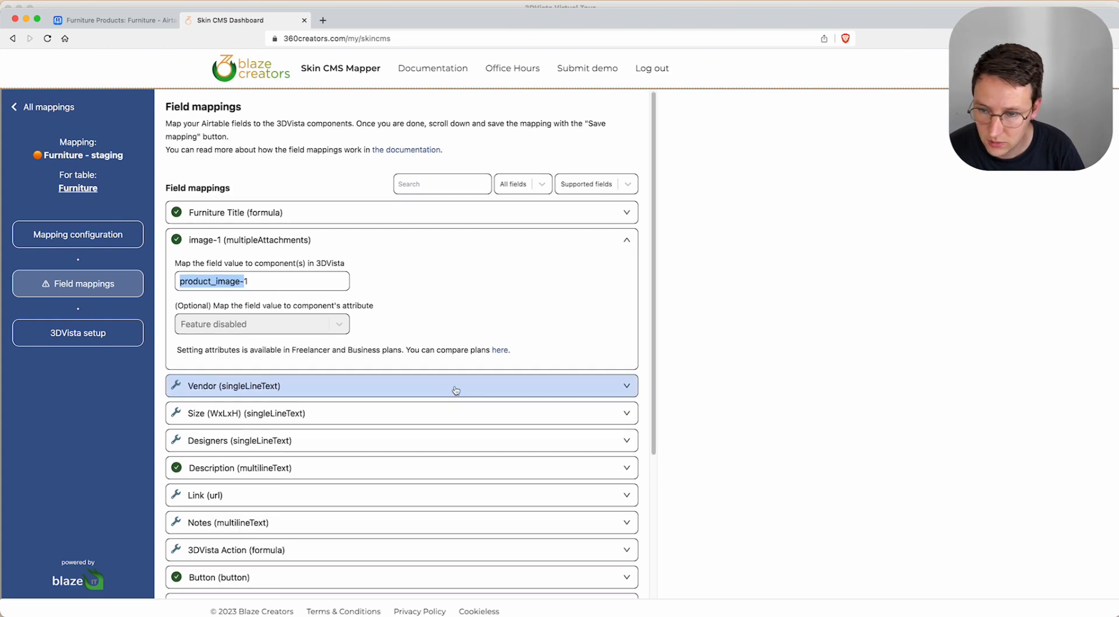
pyautogui.scroll(-3)
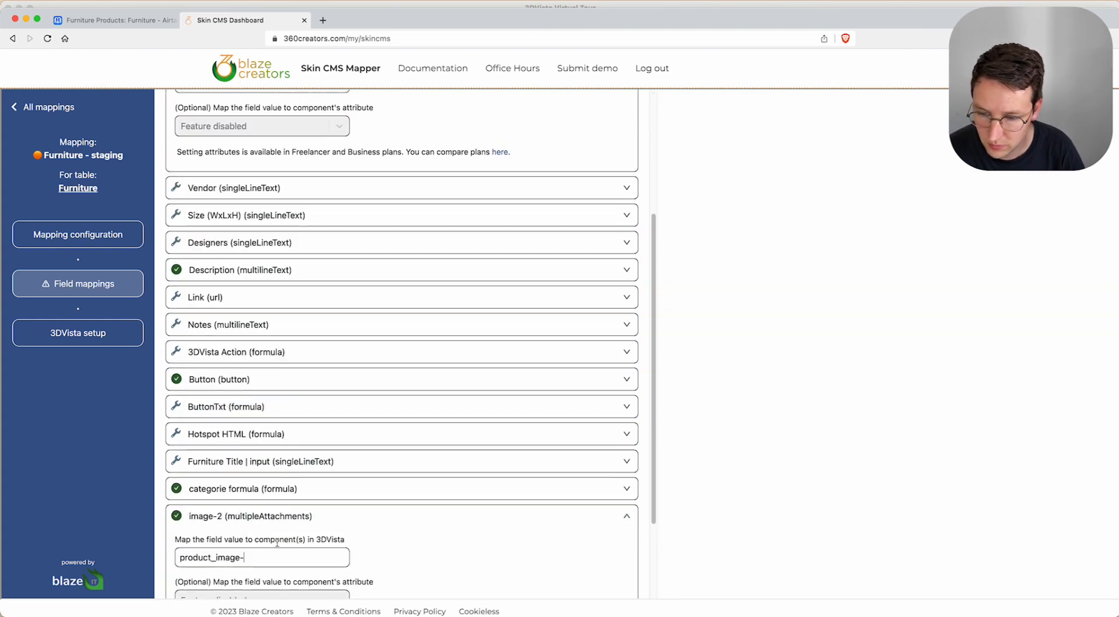
pyautogui.scroll(-3)
pyautogui.write('2')
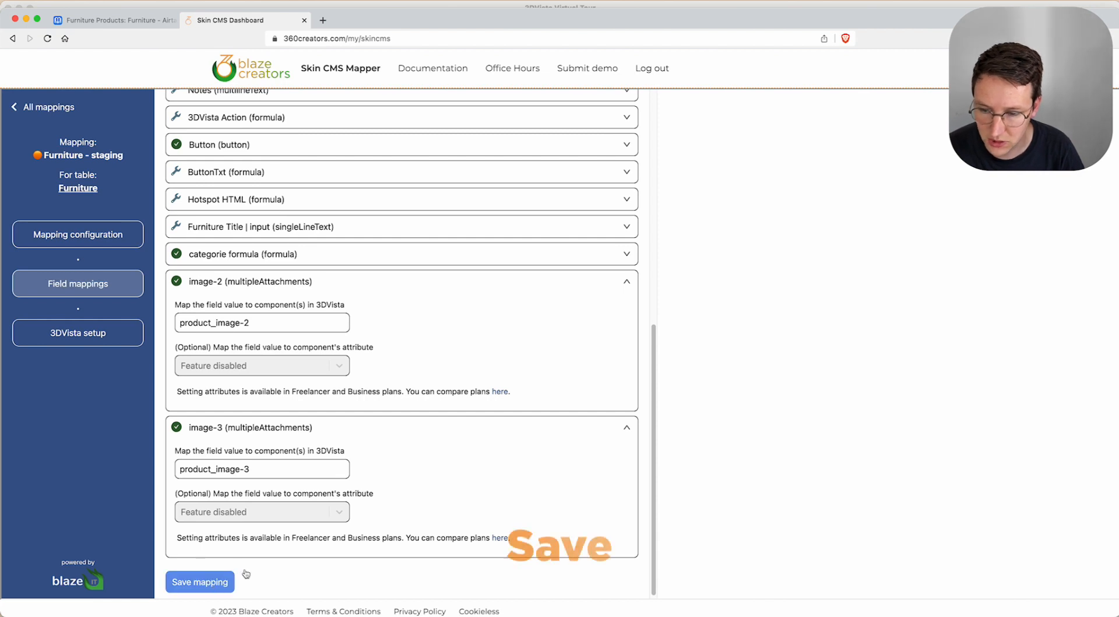
pyautogui.click(200, 581)
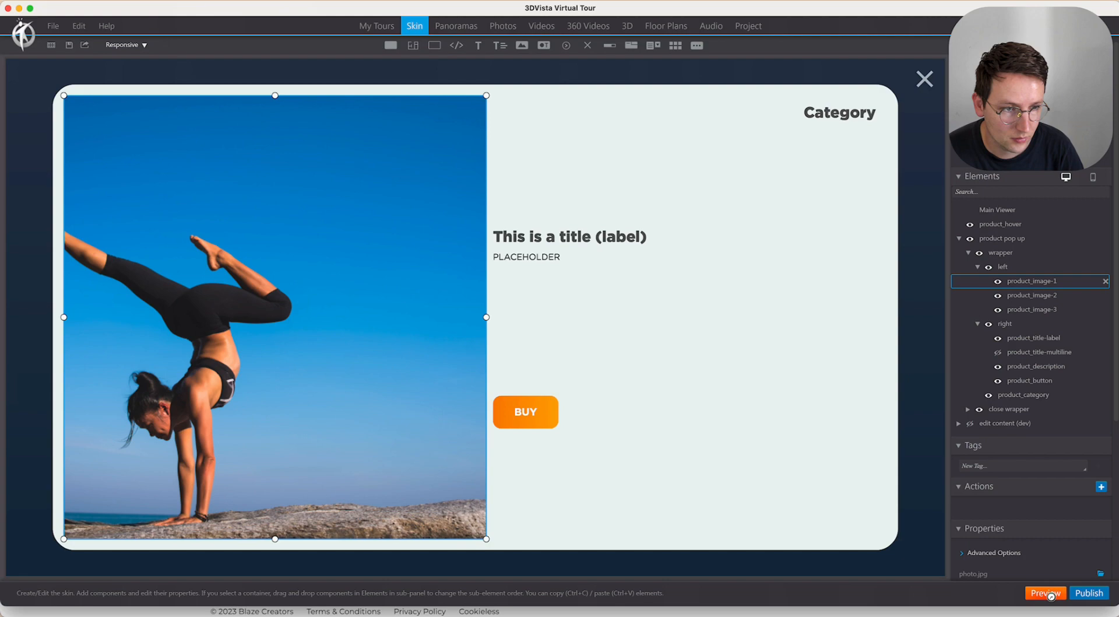
# Run a tour preview and set product_image-2 and product_image-3 to invisible
pyautogui.click(1044, 593)
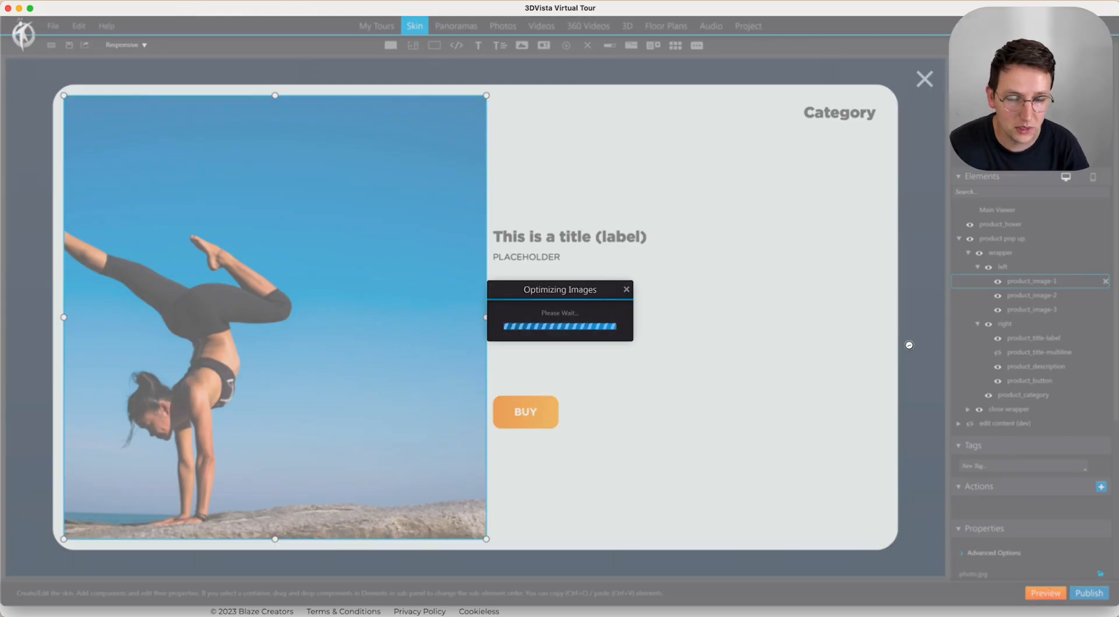
pyautogui.click(1045, 592)
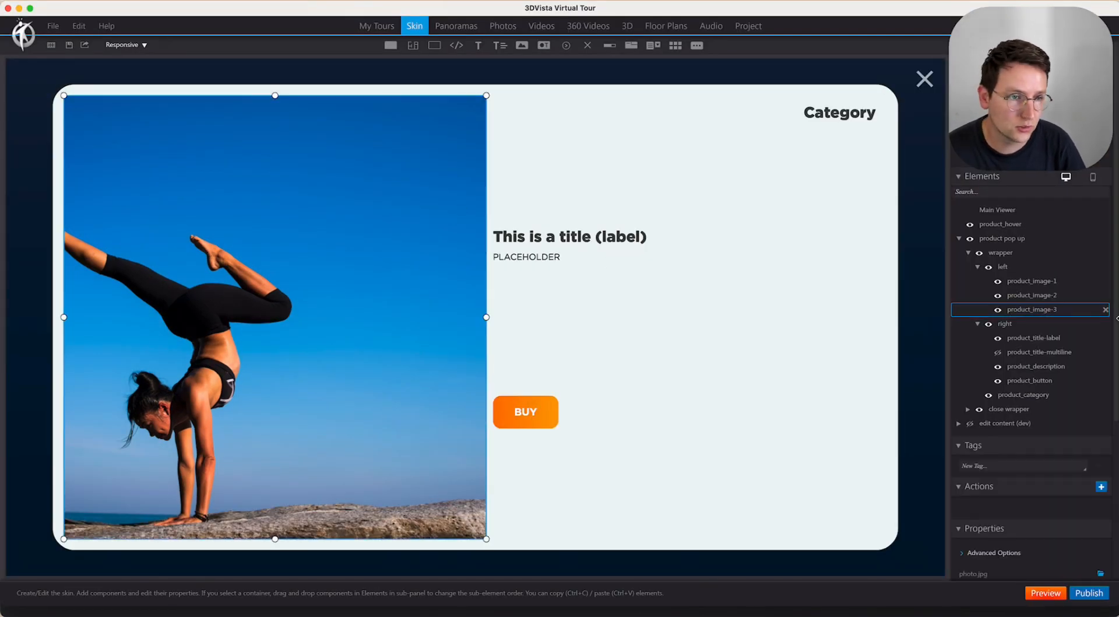
pyautogui.click(1032, 280)
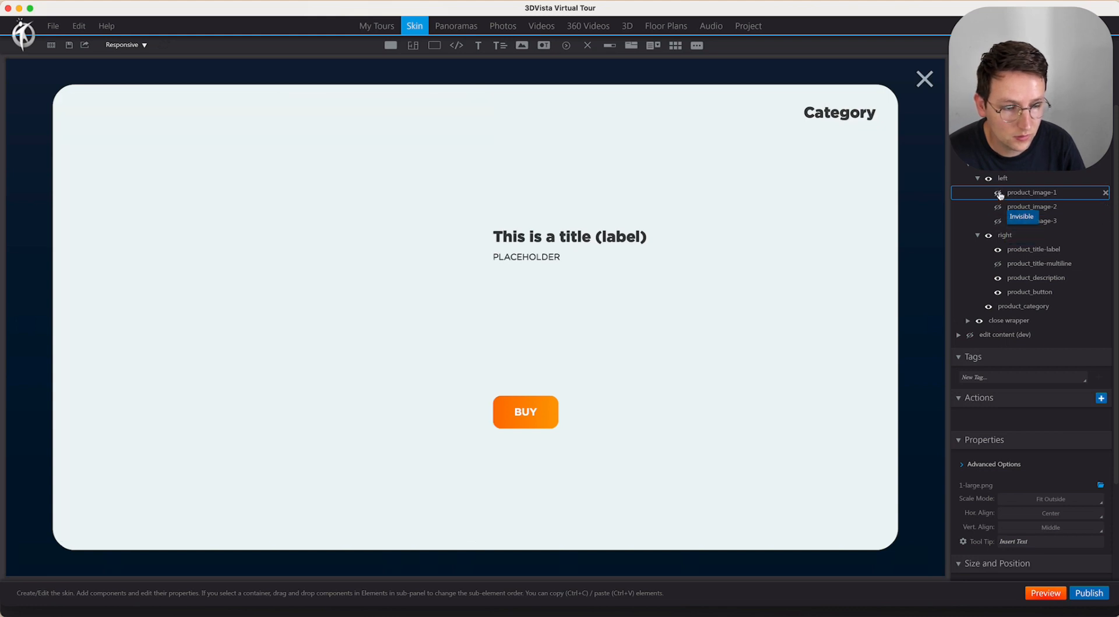
# Make the first product image visible again and return to the Furniture Products base
pyautogui.click(1044, 592)
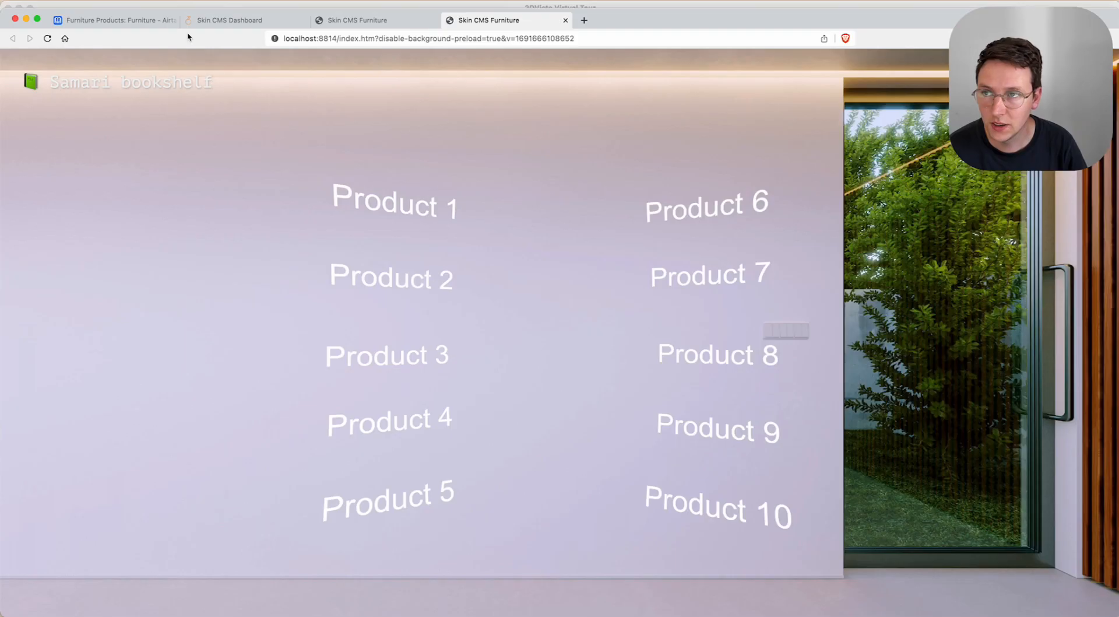
pyautogui.click(114, 20)
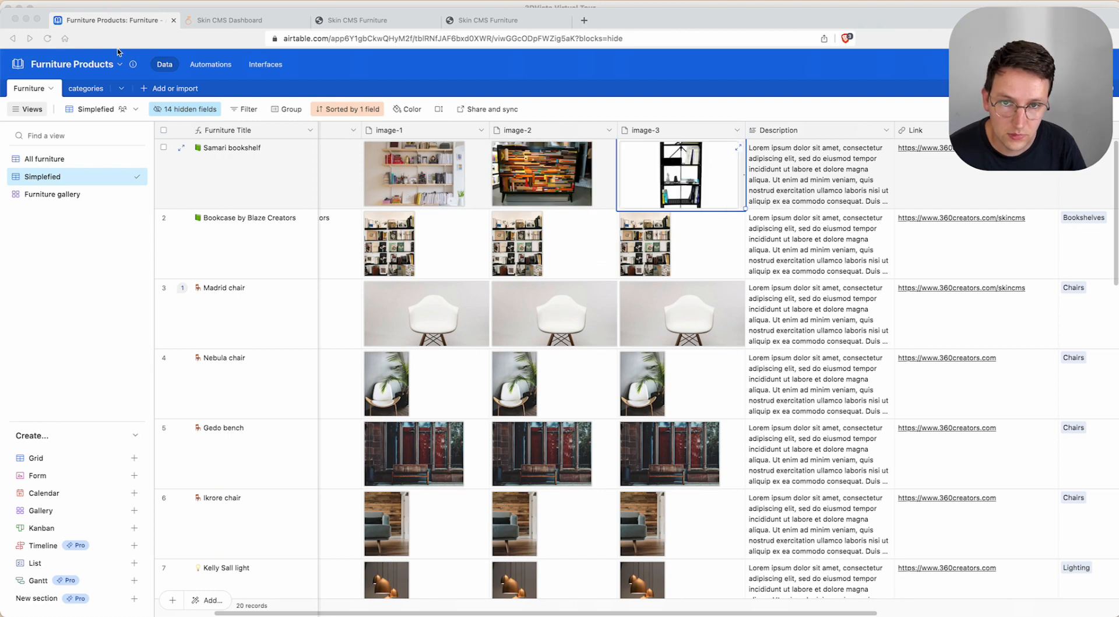
pyautogui.moveTo(208, 144)
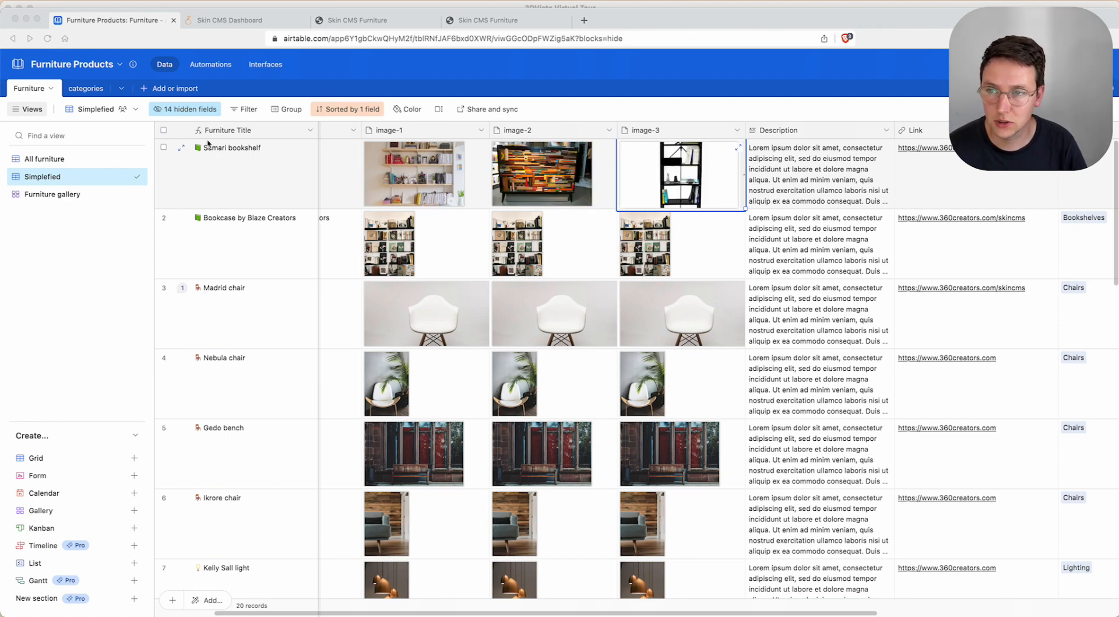
pyautogui.moveTo(570, 171)
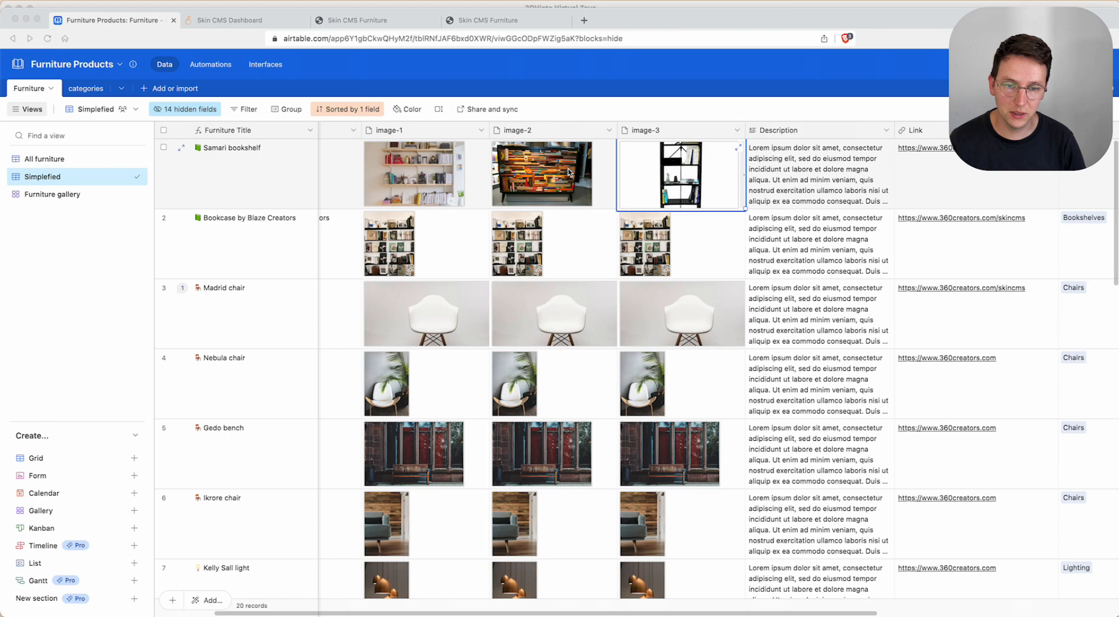
pyautogui.moveTo(632, 316)
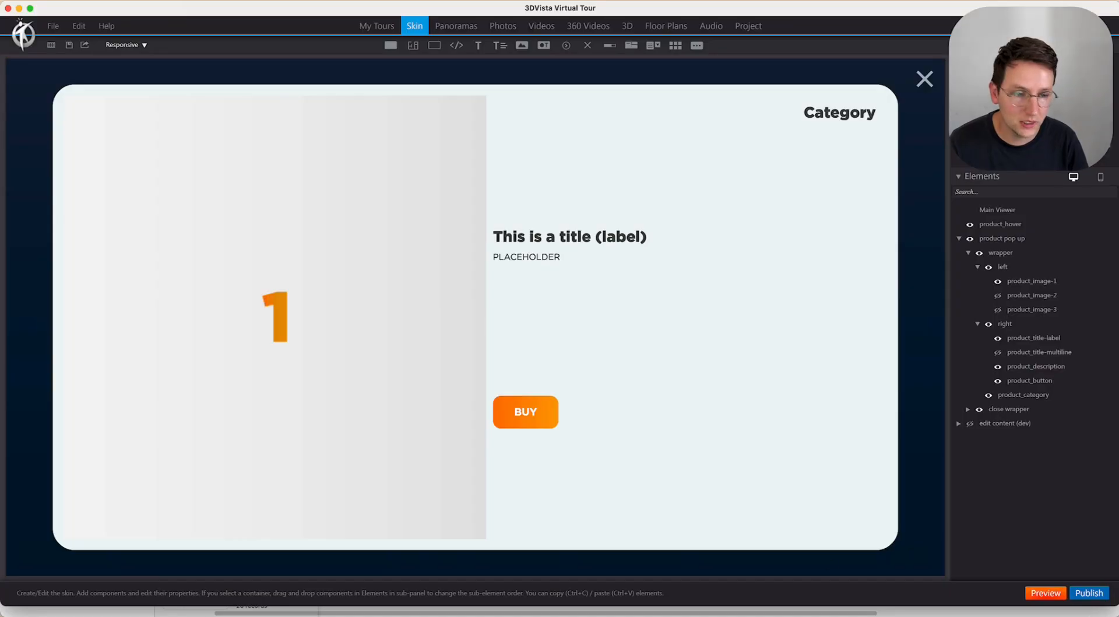
# Close the browser preview and reopen the product pop-up skin in 3DVista
pyautogui.click(1088, 592)
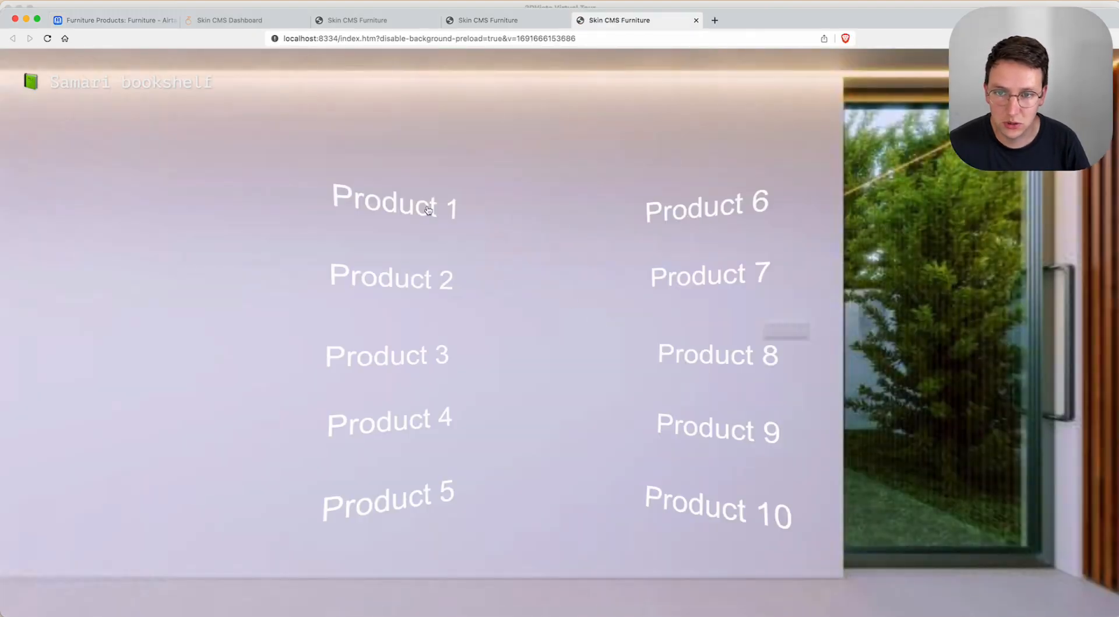
pyautogui.click(395, 198)
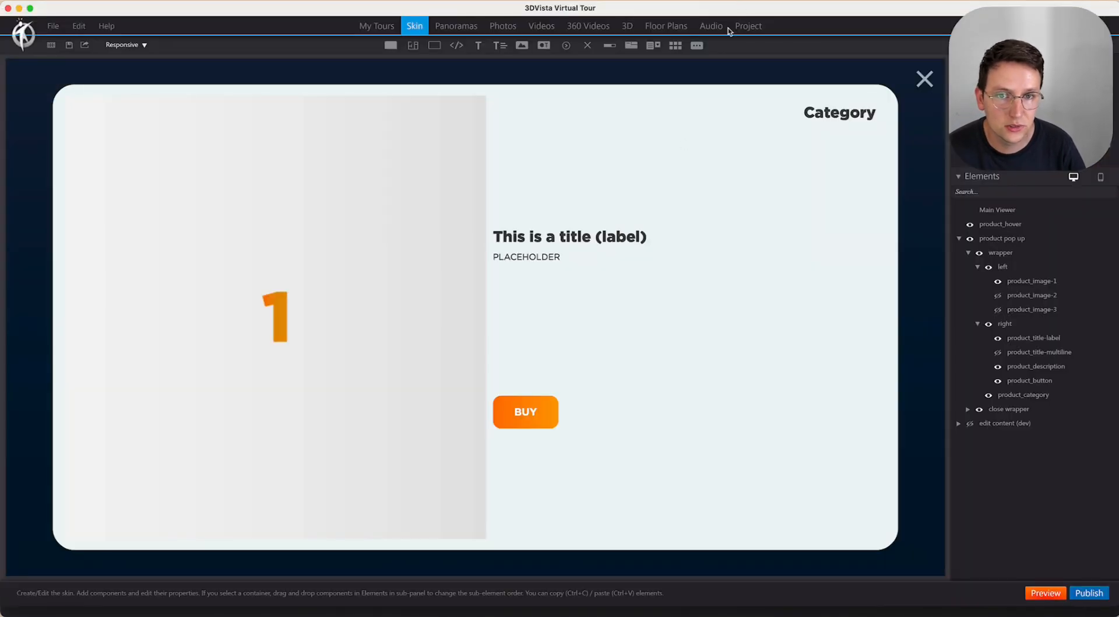
pyautogui.click(1031, 309)
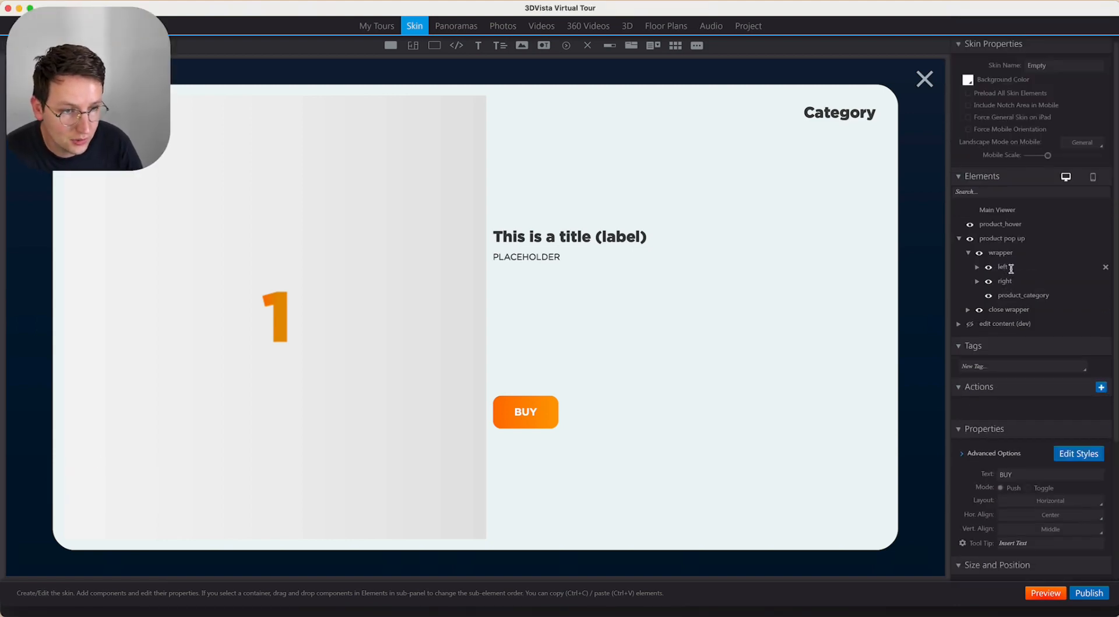
# Paste a product_button copy into the left column and set the column's Fitting/Scroller to Hidden
pyautogui.click(978, 266)
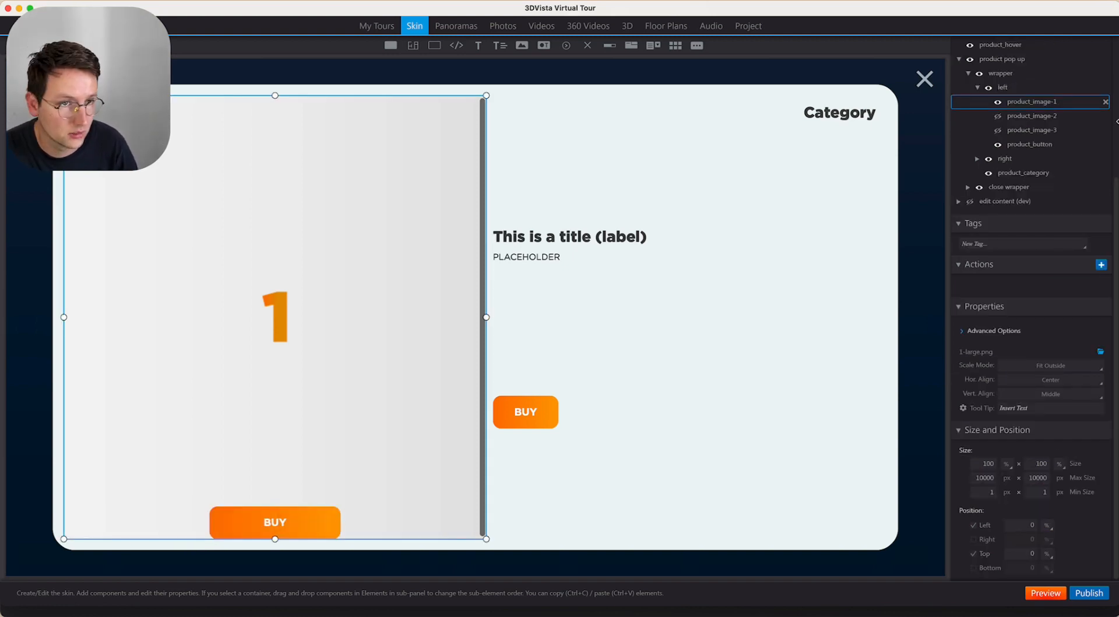
pyautogui.click(1002, 86)
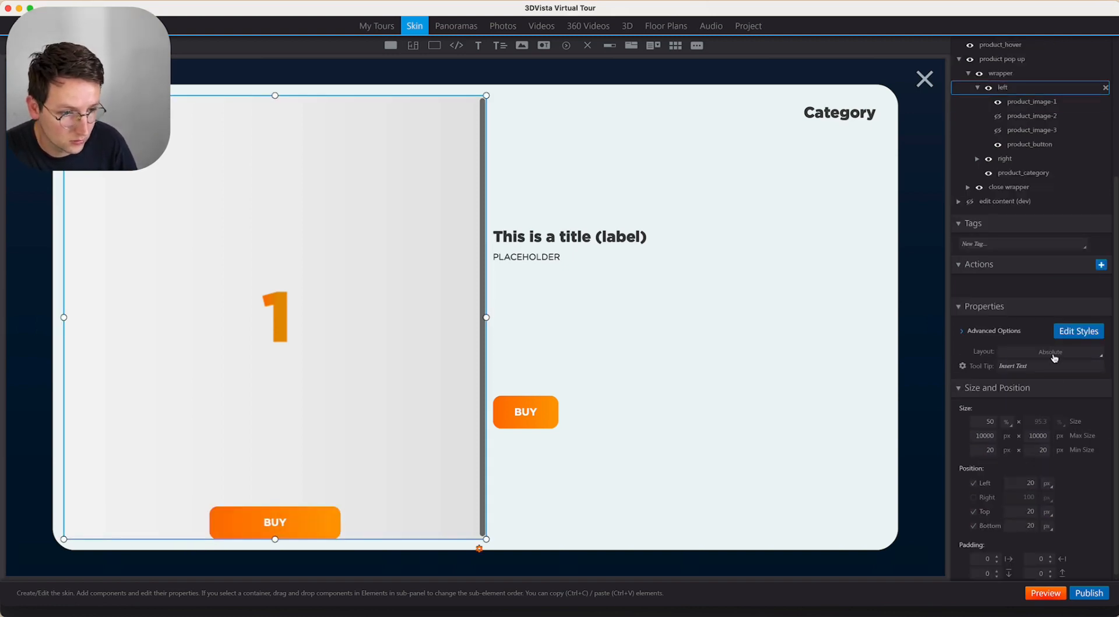
pyautogui.click(995, 330)
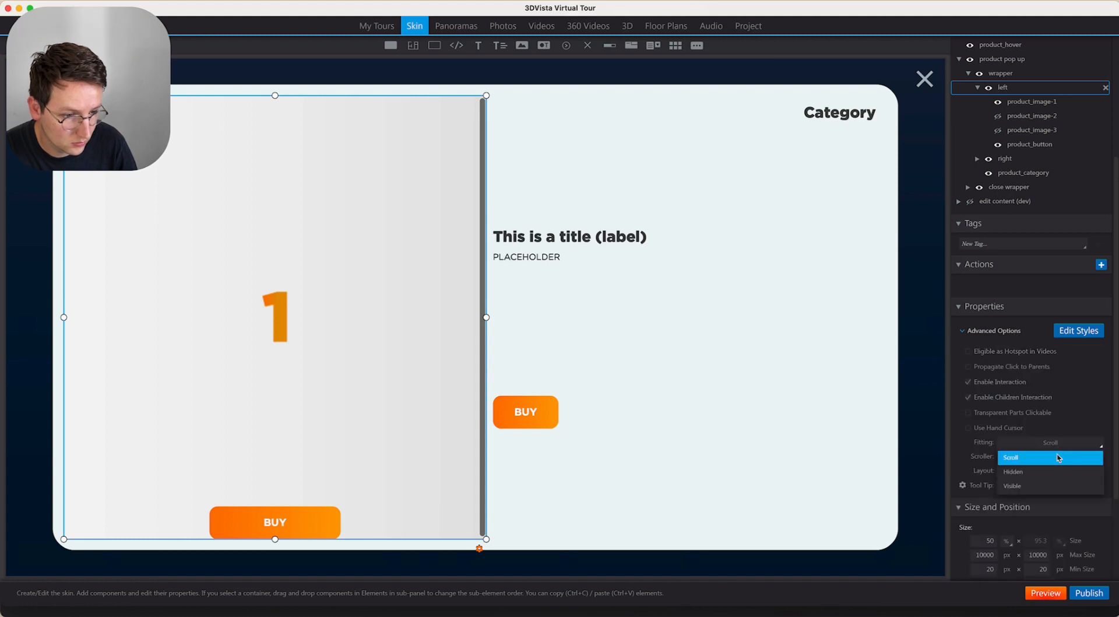
pyautogui.click(1014, 471)
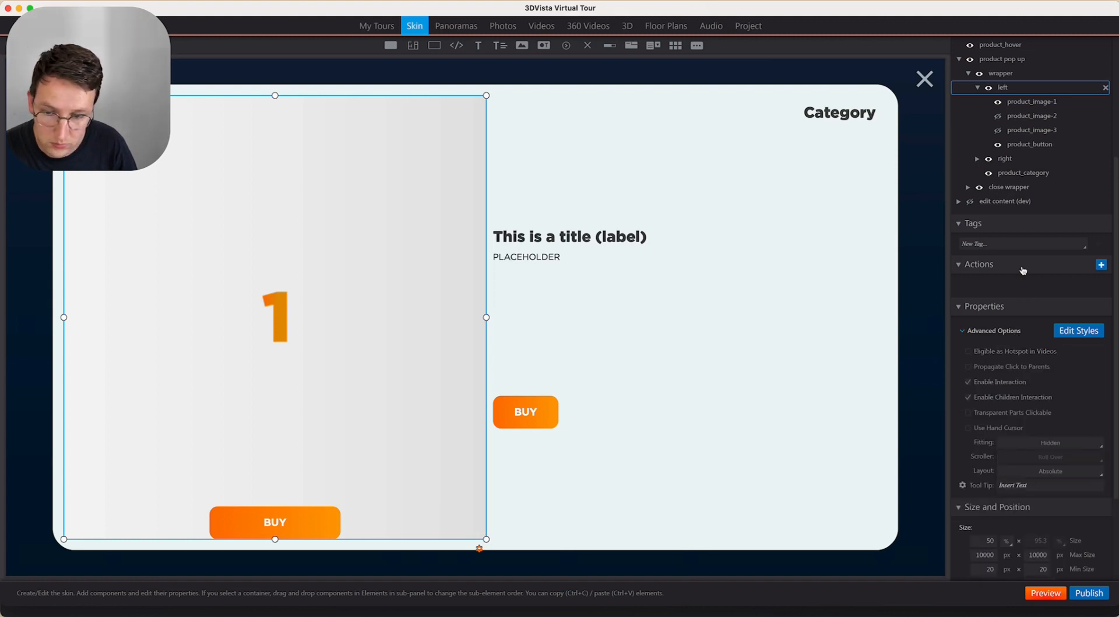
pyautogui.click(275, 522)
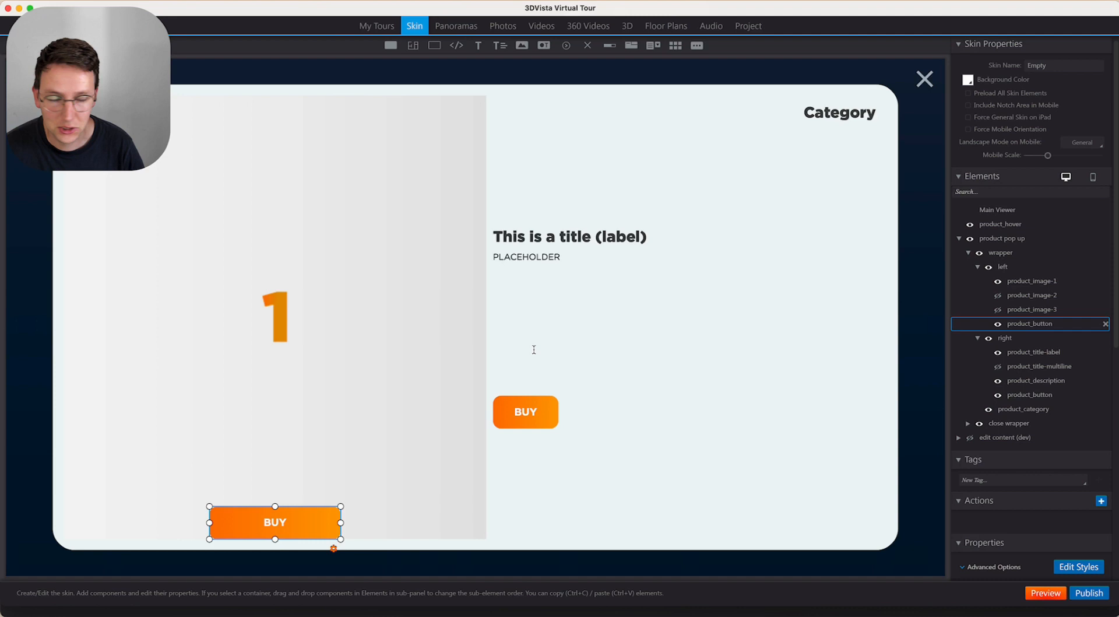
# Rename the pasted button product_next-photo and set its Text property to Next
pyautogui.doubleClick(1030, 323)
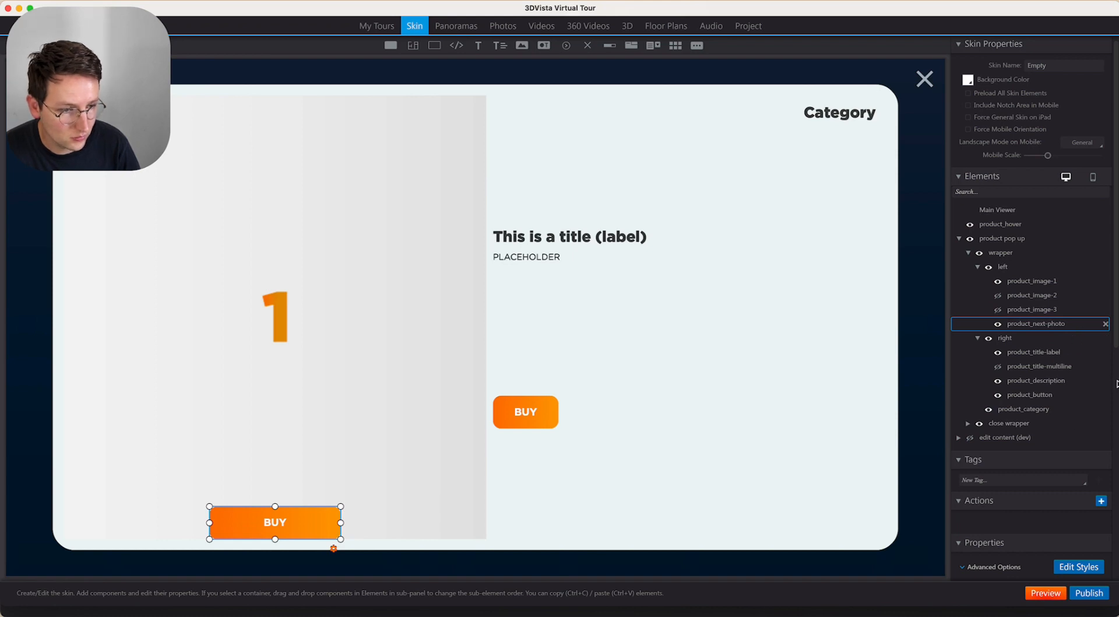
pyautogui.scroll(-3)
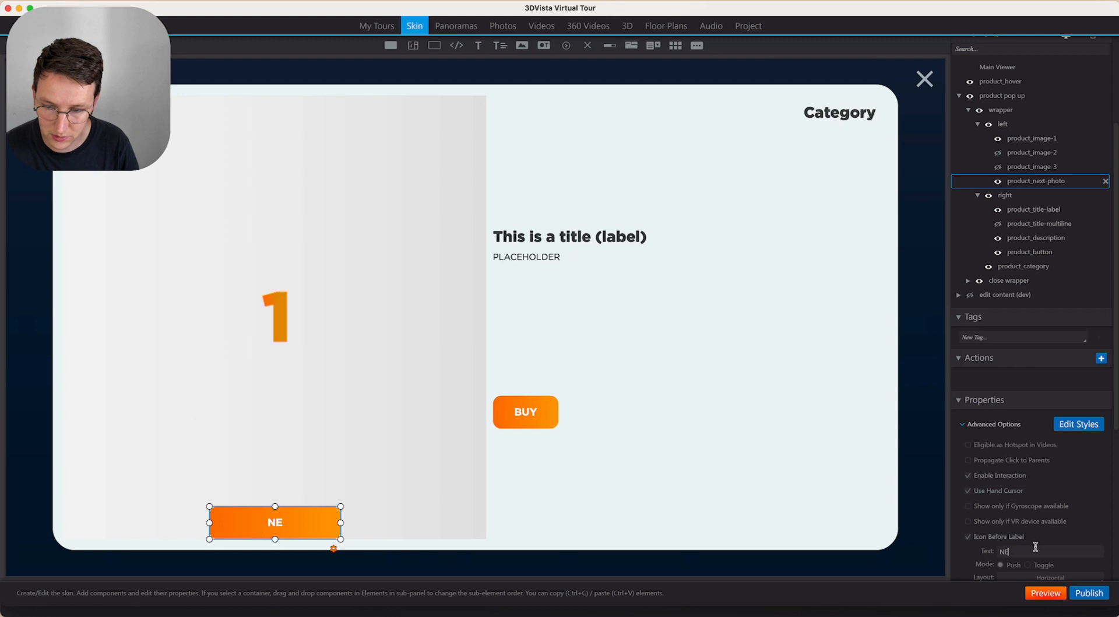
pyautogui.write('Next')
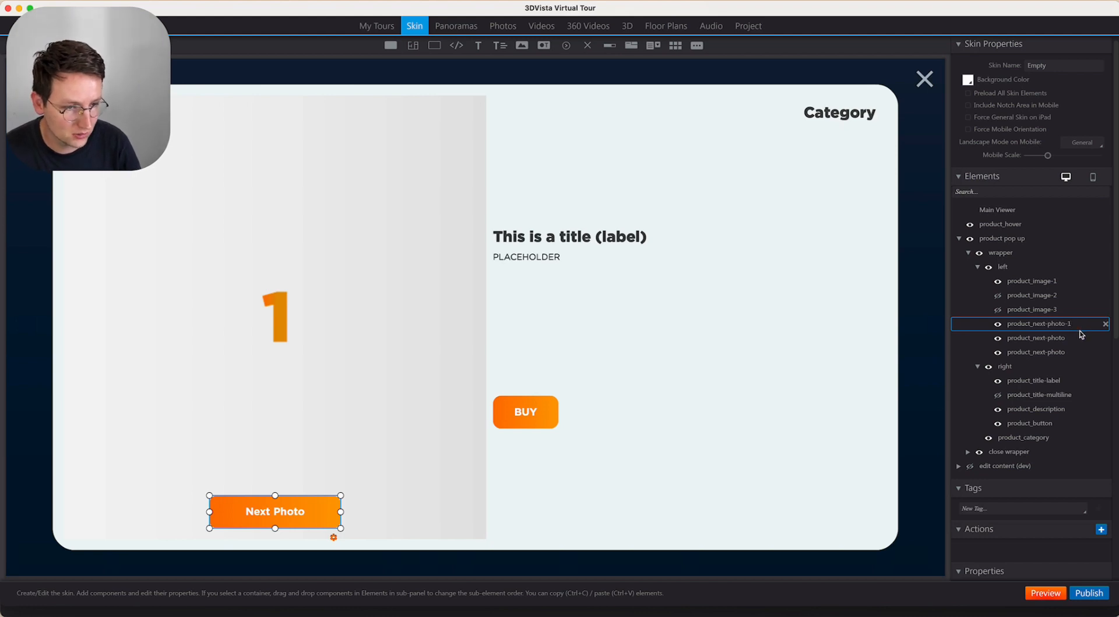
# Rename the duplicated buttons product_next-photo-1, -2, -3 and add an action to the first
pyautogui.click(1036, 337)
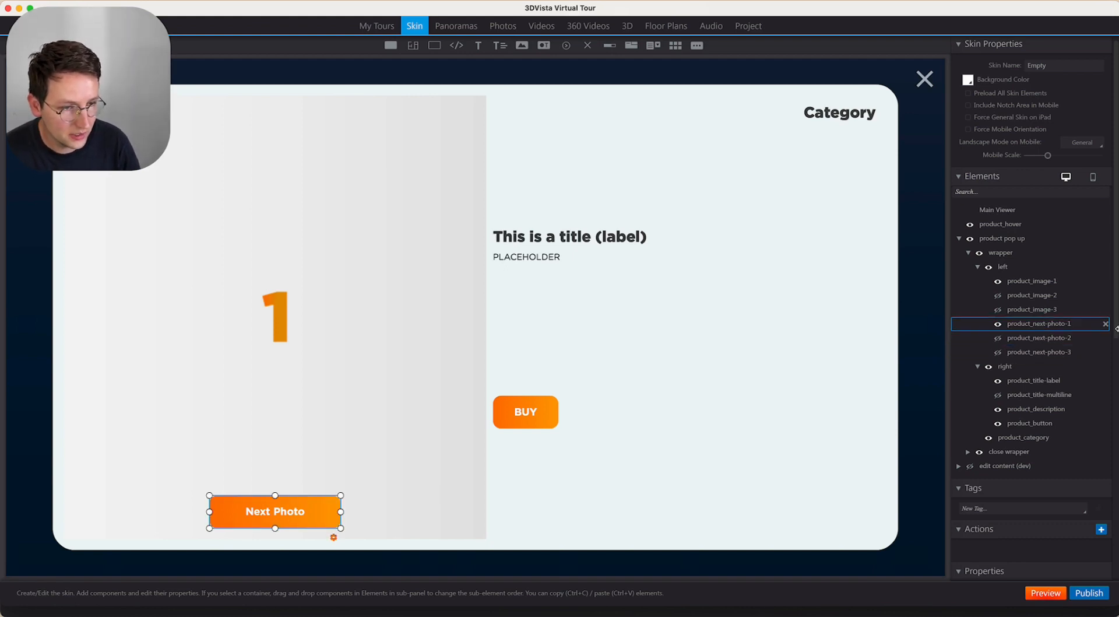
pyautogui.scroll(-3)
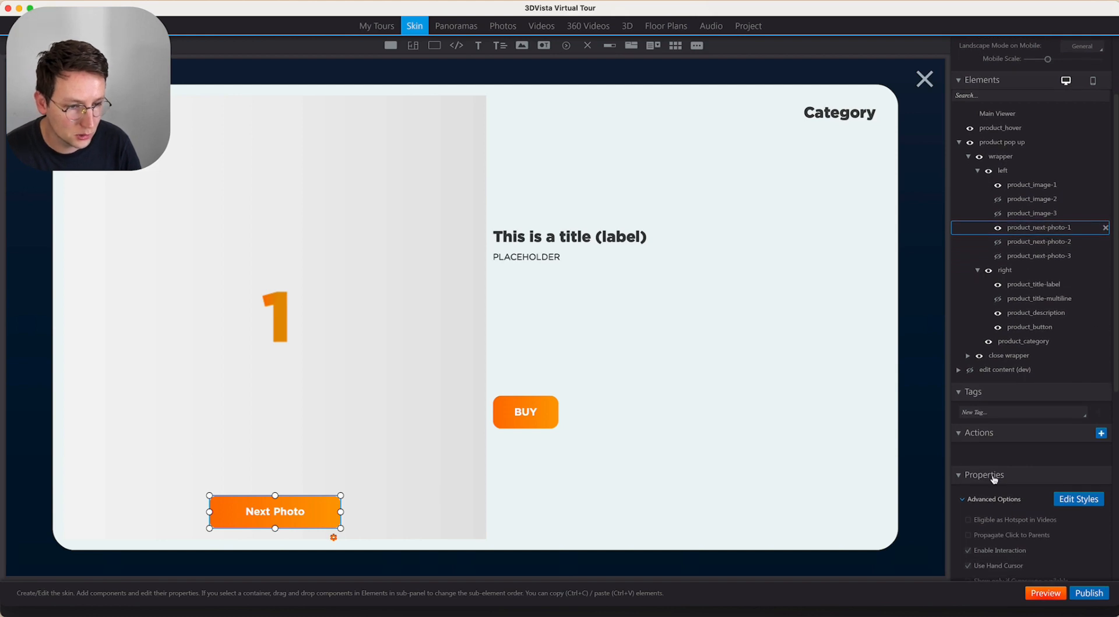
pyautogui.click(1101, 433)
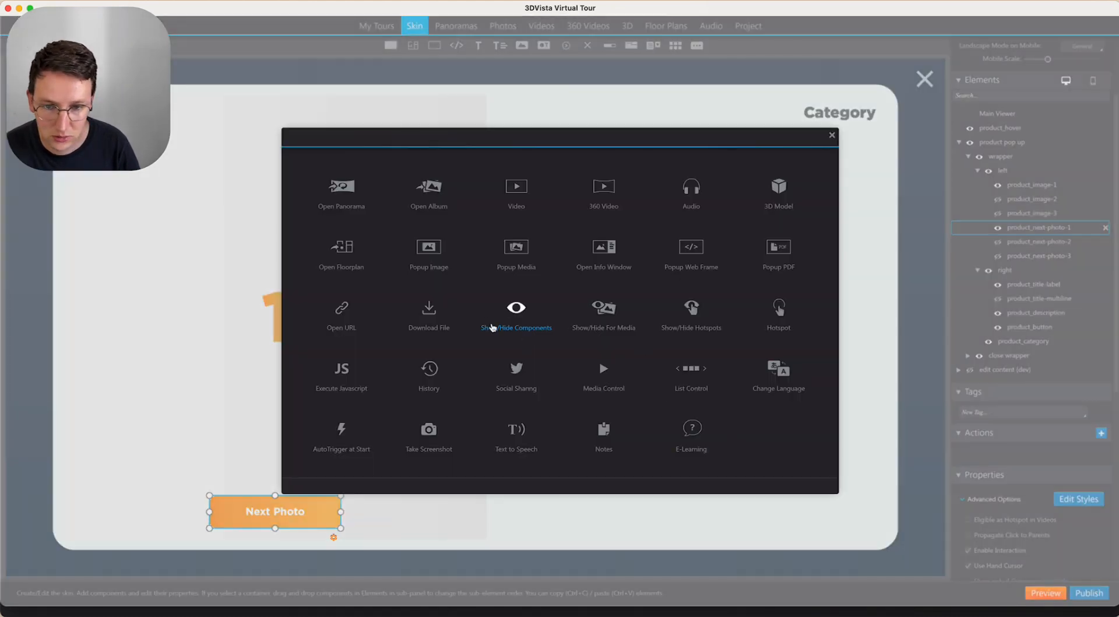
# Add a Toggle Show/Hide action for product_image-1, -2 and product_next-photo-1, -2
pyautogui.click(516, 328)
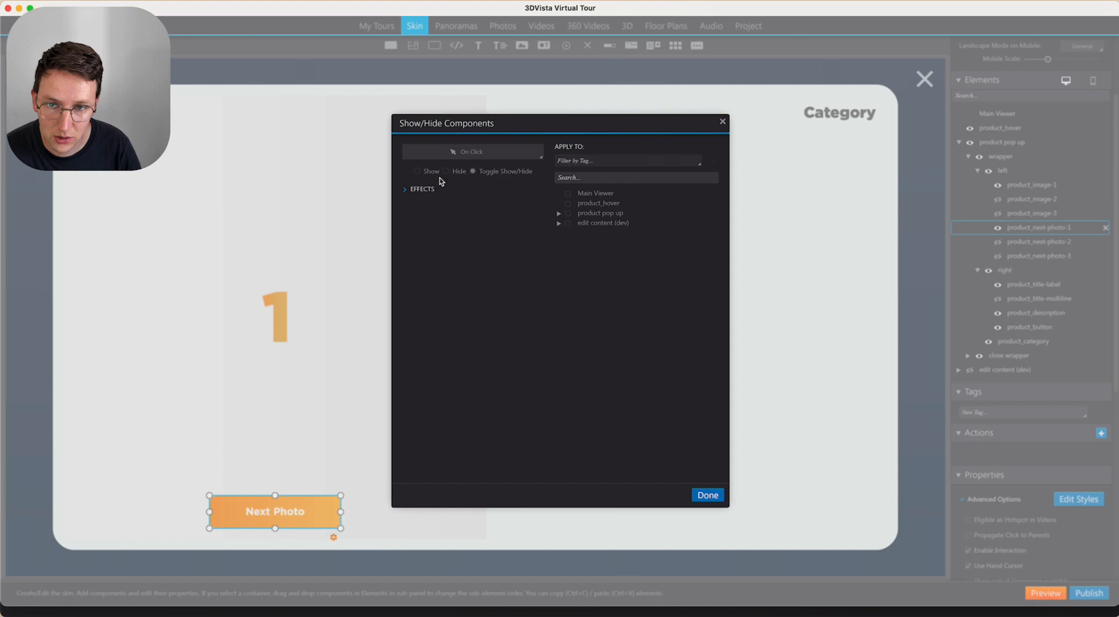
pyautogui.click(560, 213)
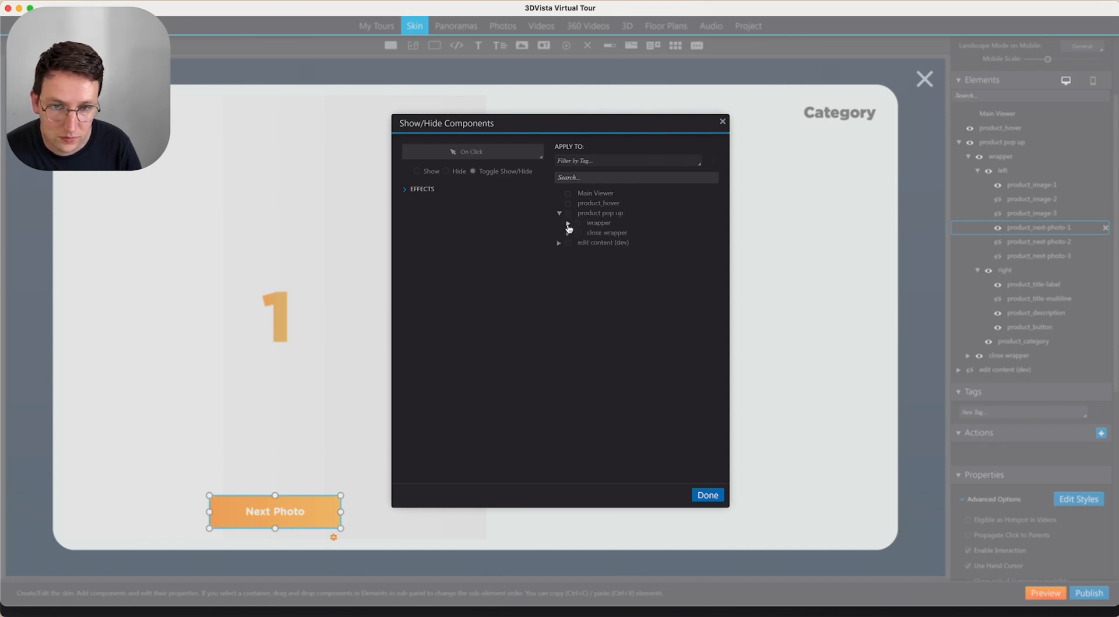
pyautogui.click(579, 232)
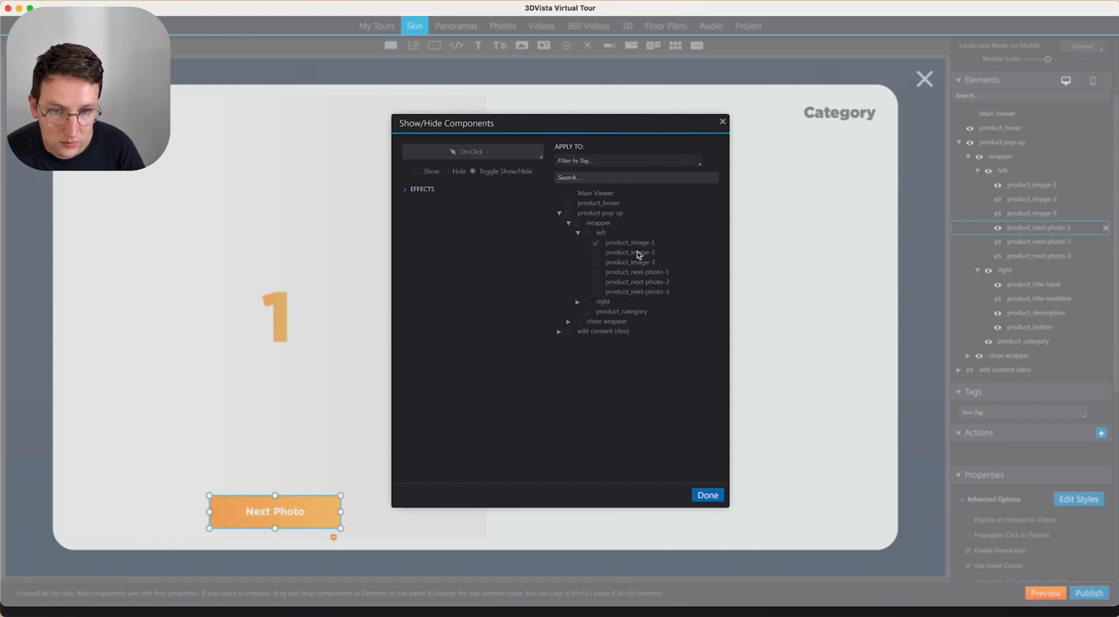
pyautogui.click(595, 252)
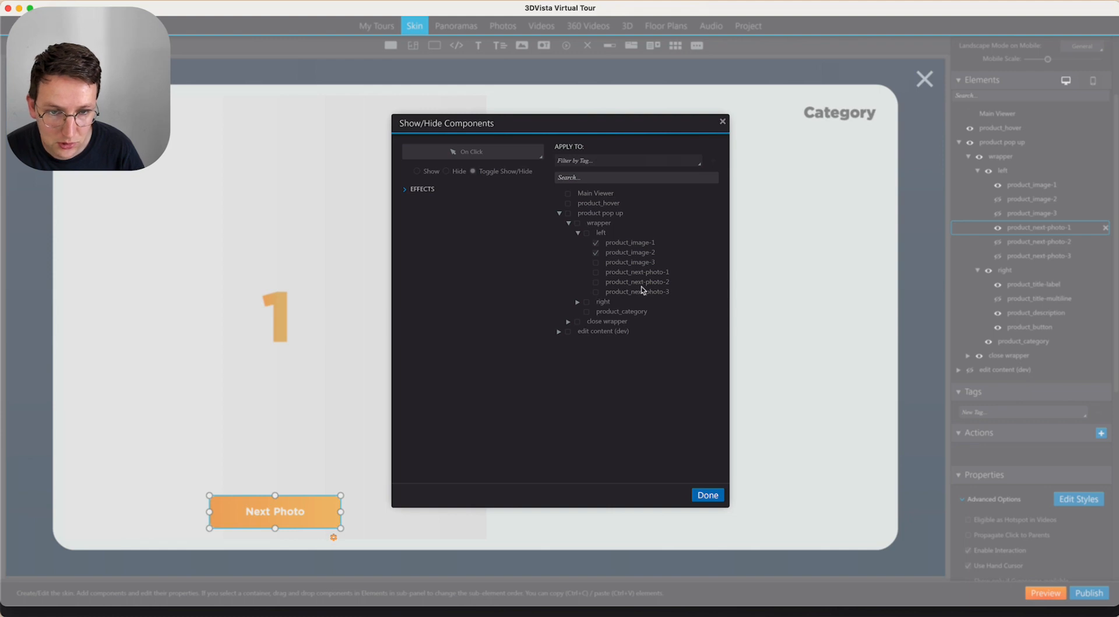
pyautogui.click(596, 271)
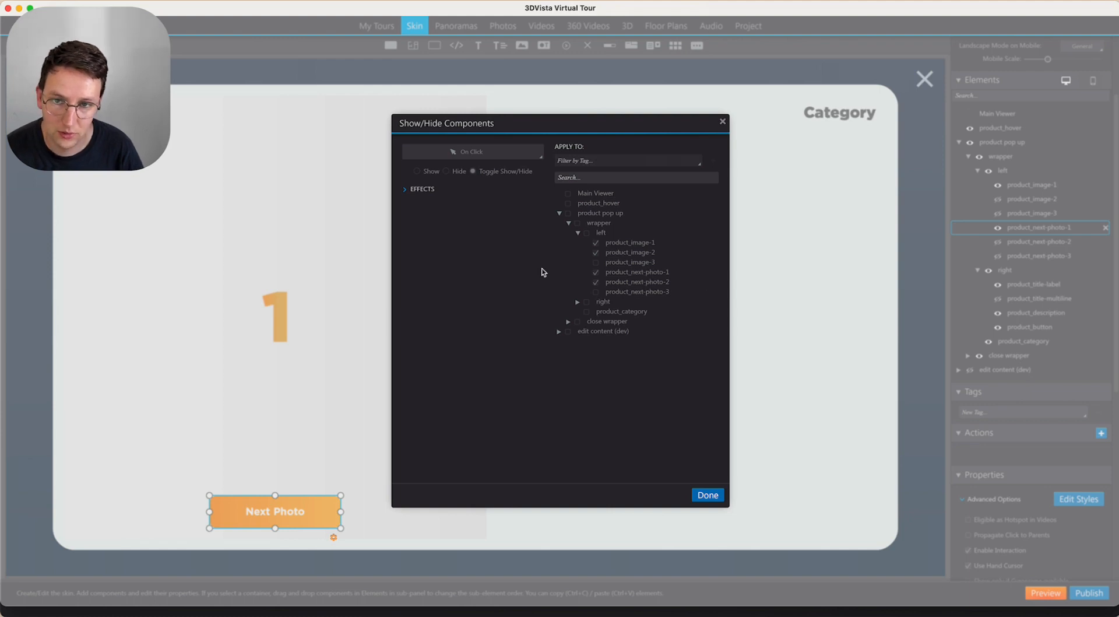
pyautogui.click(408, 188)
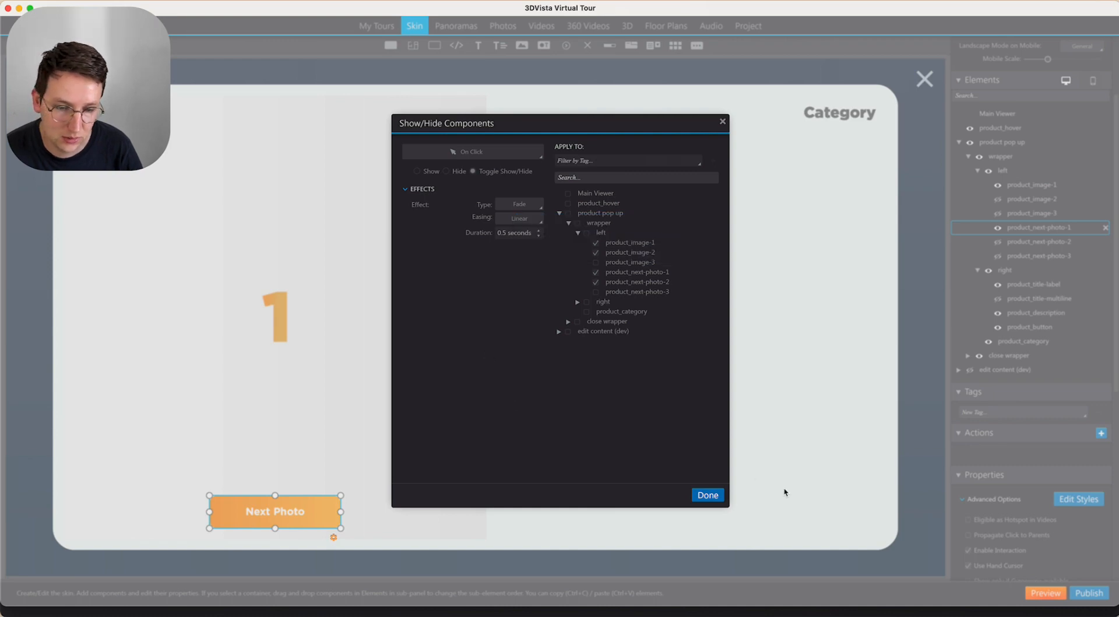
pyautogui.click(707, 494)
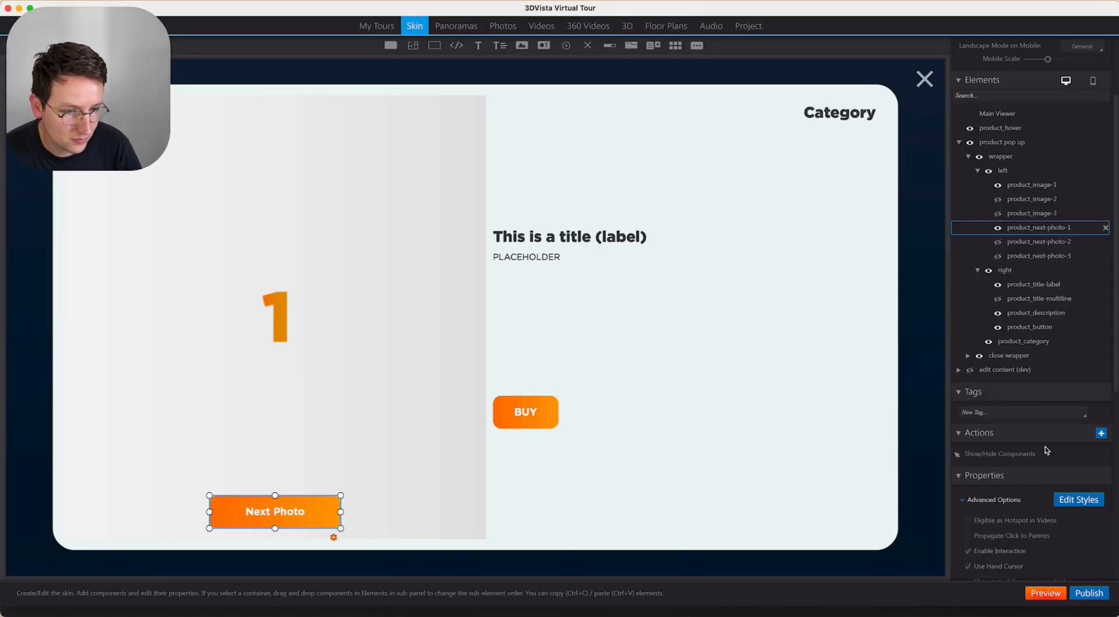
# Paste the Show/Hide action onto product_next-photo-2, toggling product_image-2 and product_image-3
pyautogui.click(1001, 453)
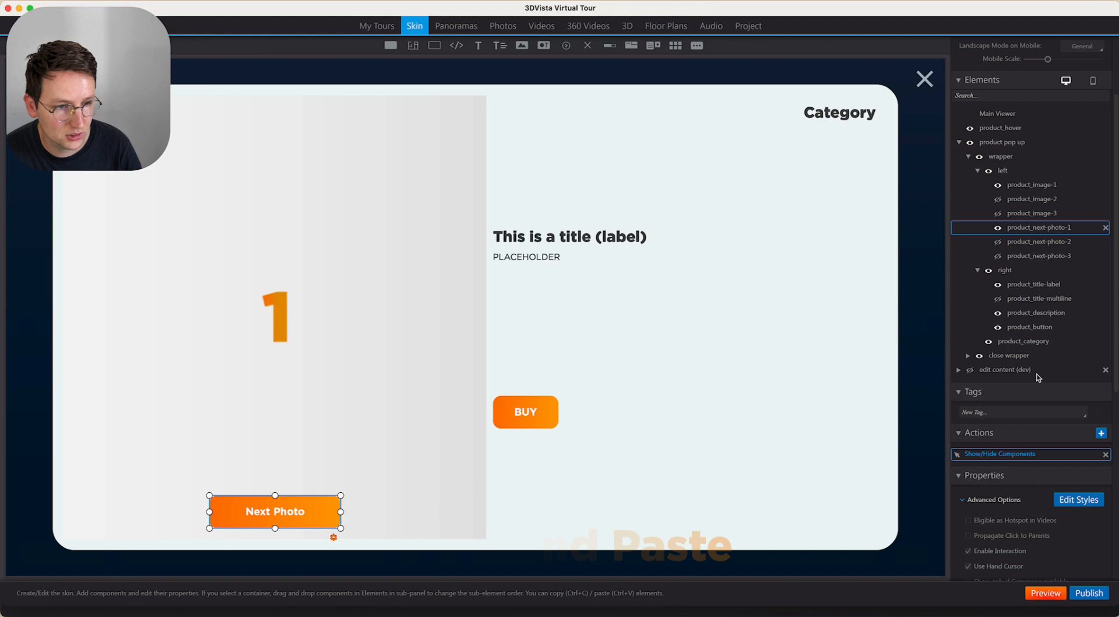
pyautogui.click(1030, 240)
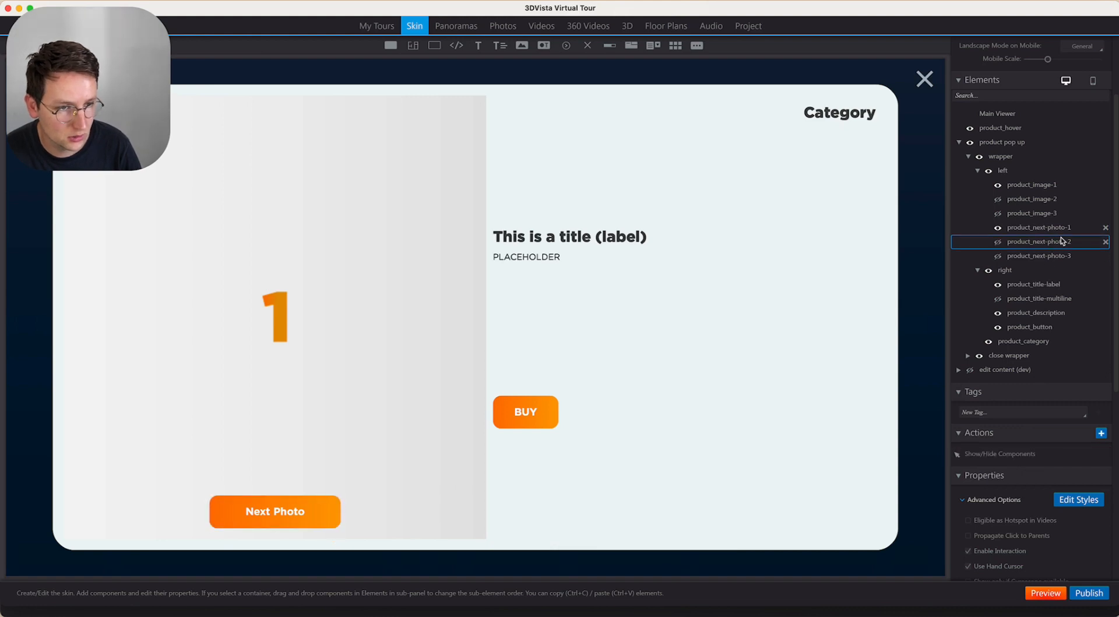
pyautogui.click(999, 453)
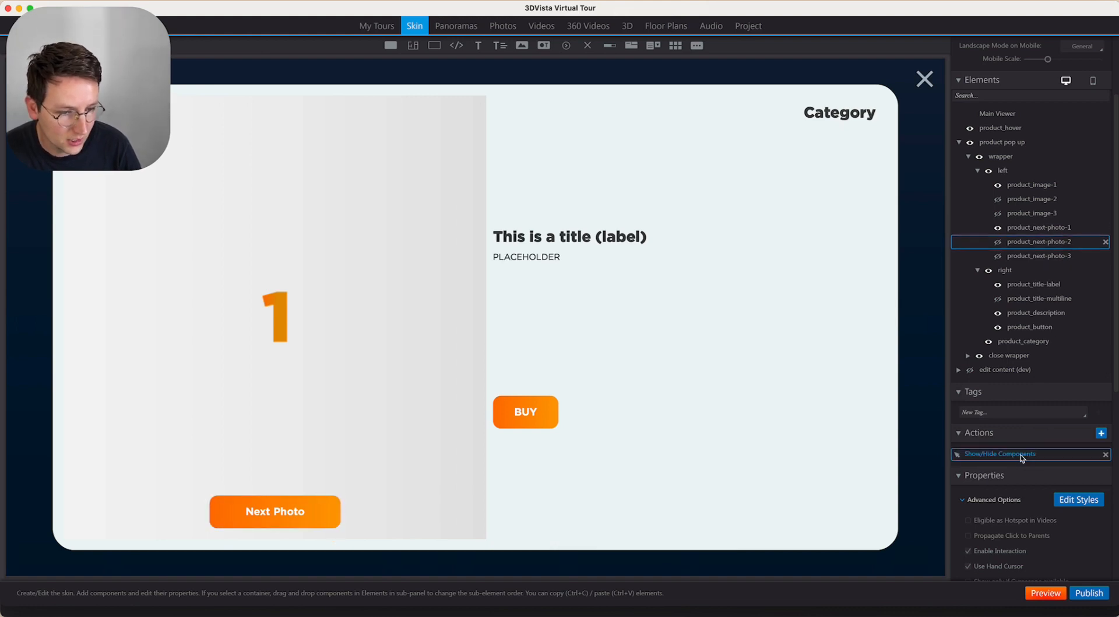
pyautogui.click(999, 453)
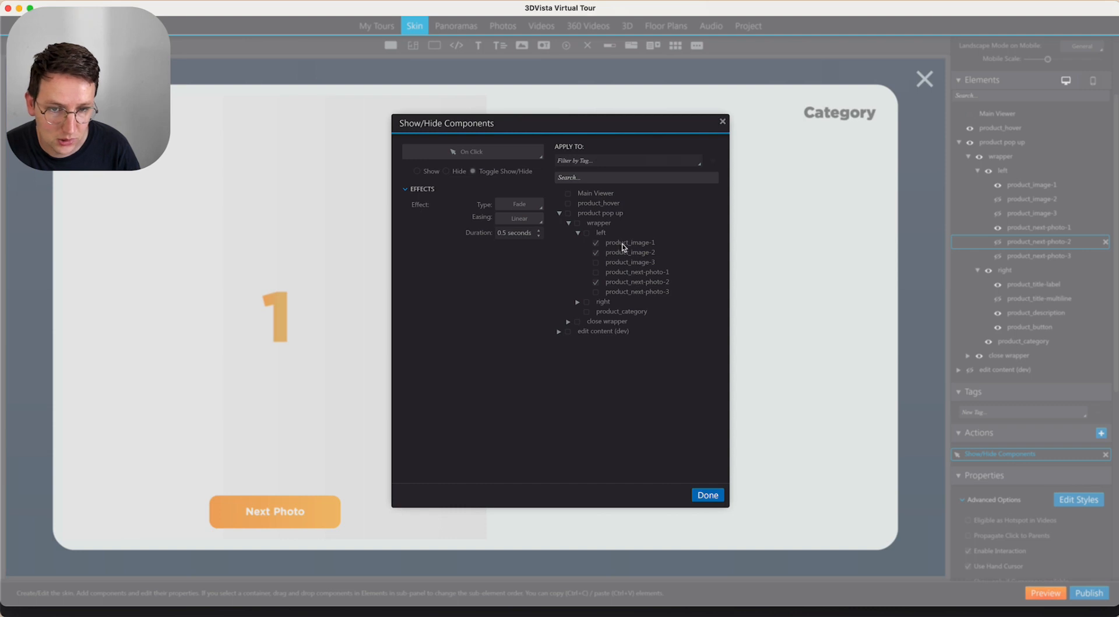
pyautogui.click(597, 242)
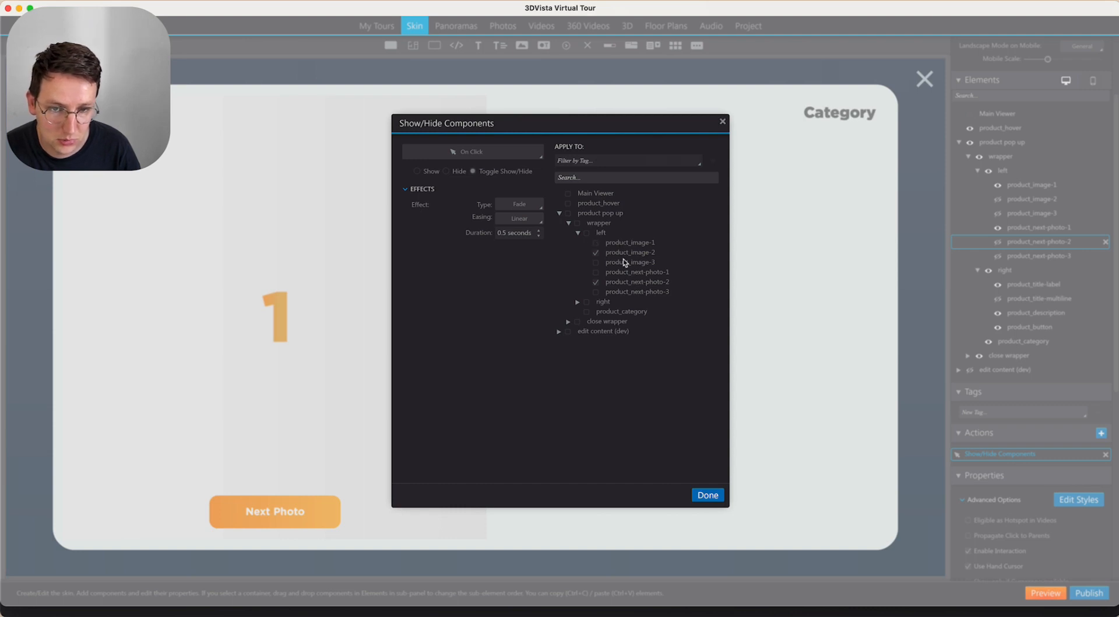
pyautogui.moveTo(641, 257)
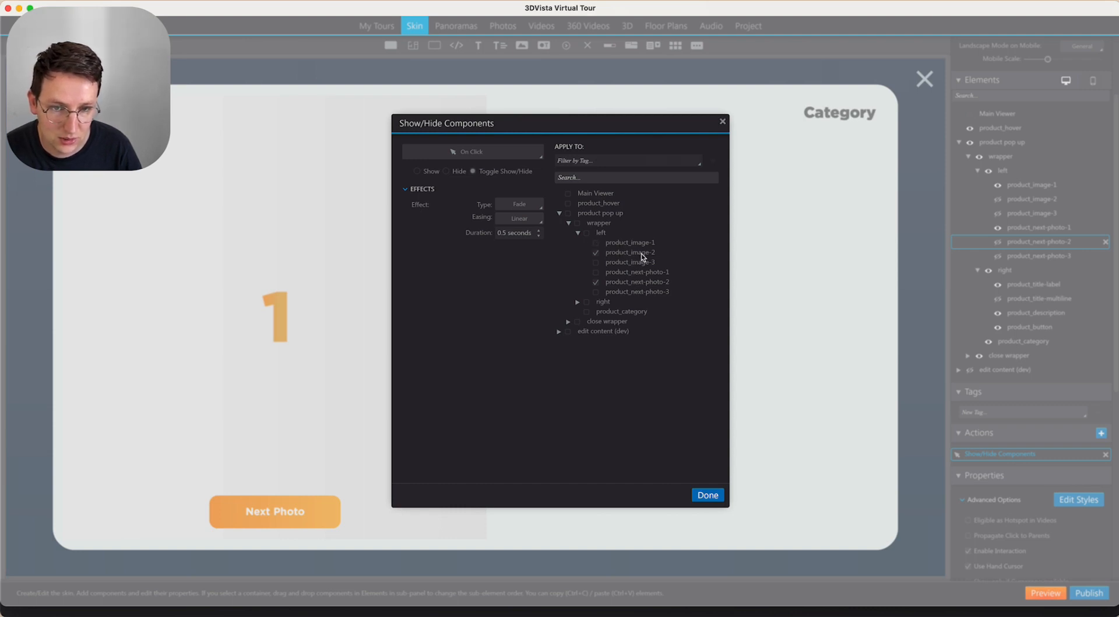
pyautogui.click(597, 262)
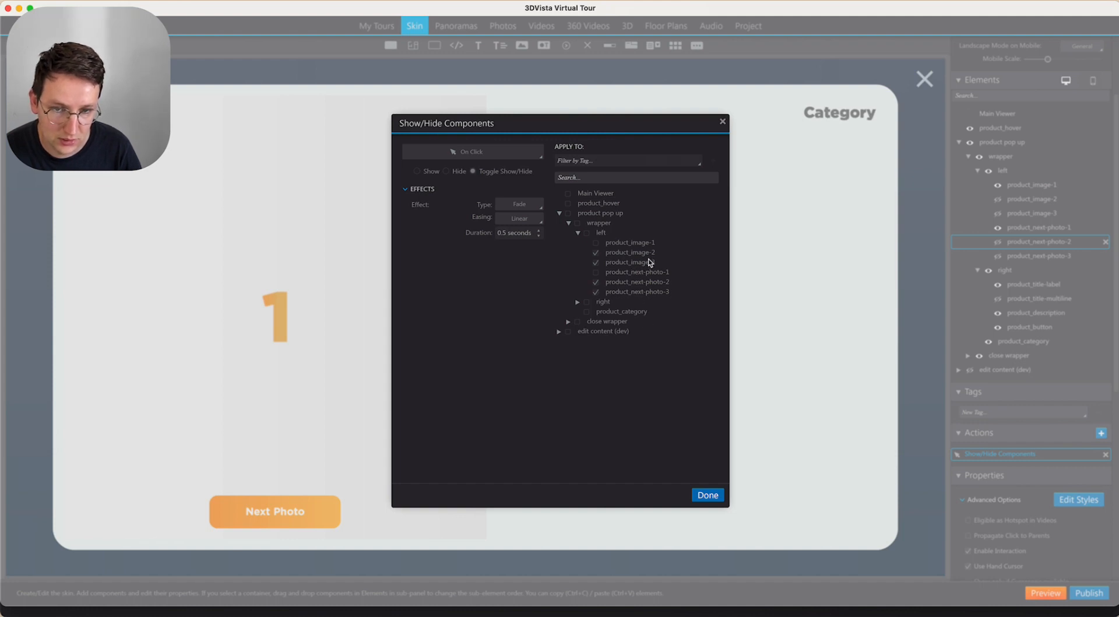
pyautogui.click(707, 494)
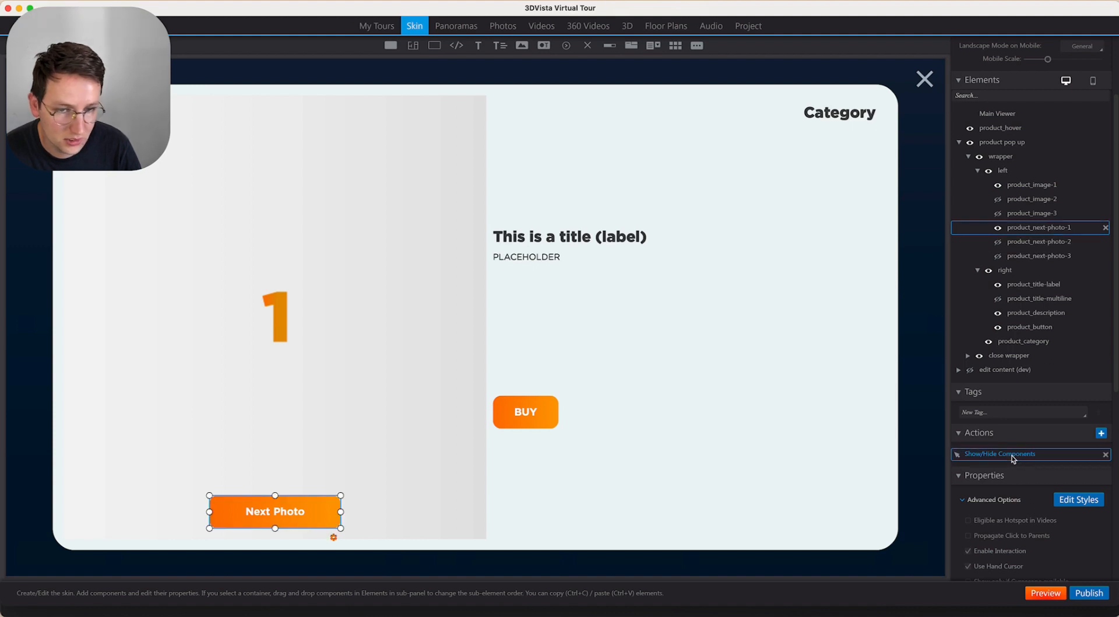
# Edit product_next-photo-1's Show/Hide Components action to change which product images it toggles
pyautogui.click(1002, 454)
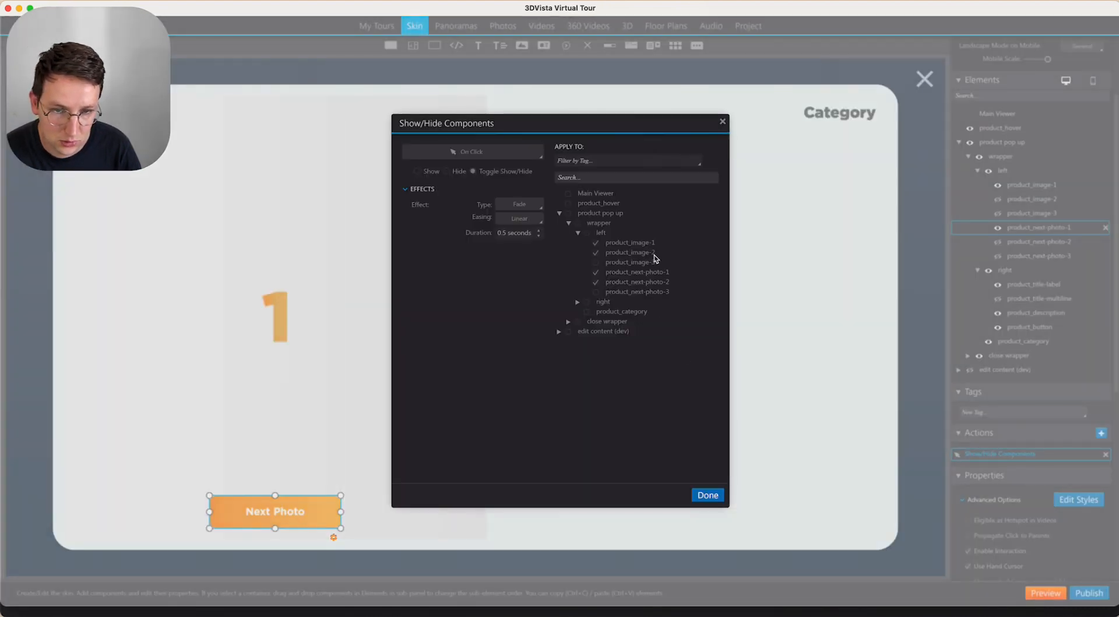
pyautogui.click(597, 261)
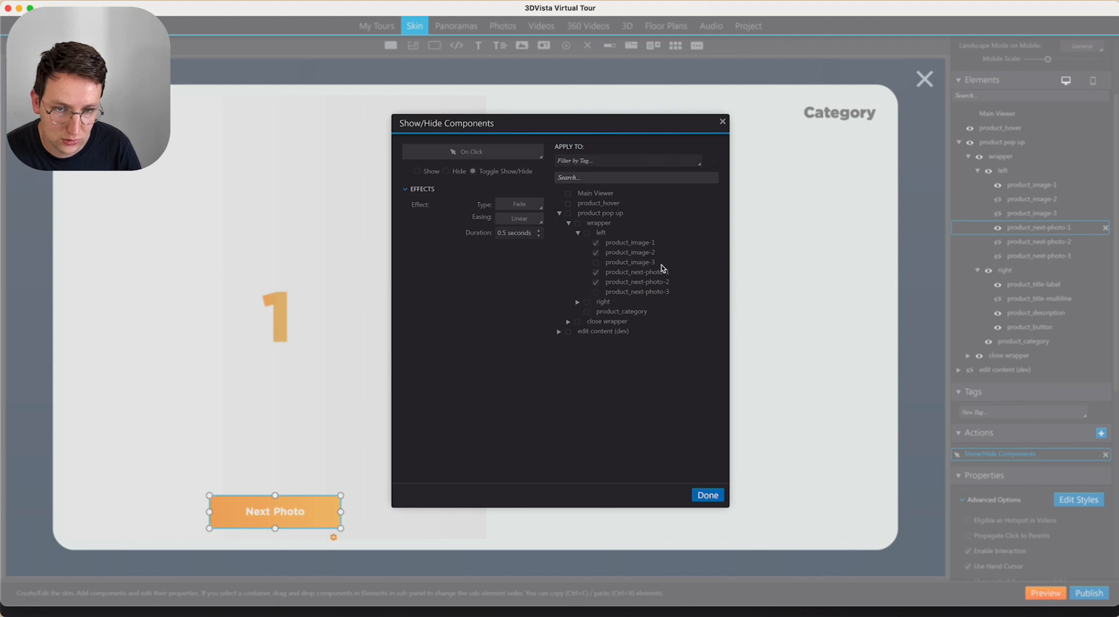
pyautogui.moveTo(703, 477)
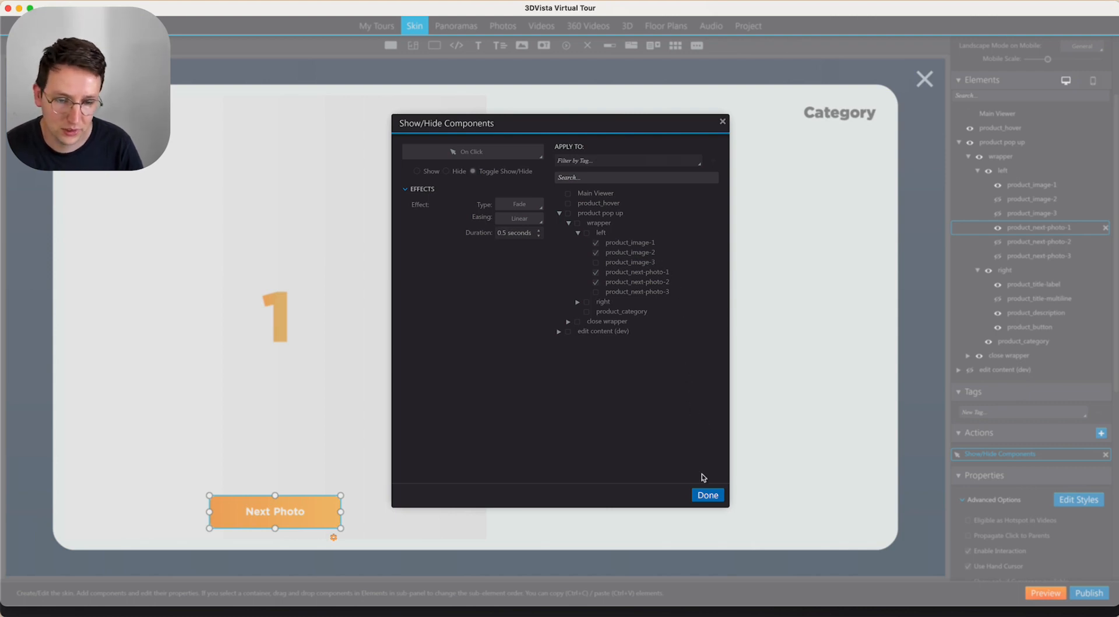
pyautogui.click(707, 495)
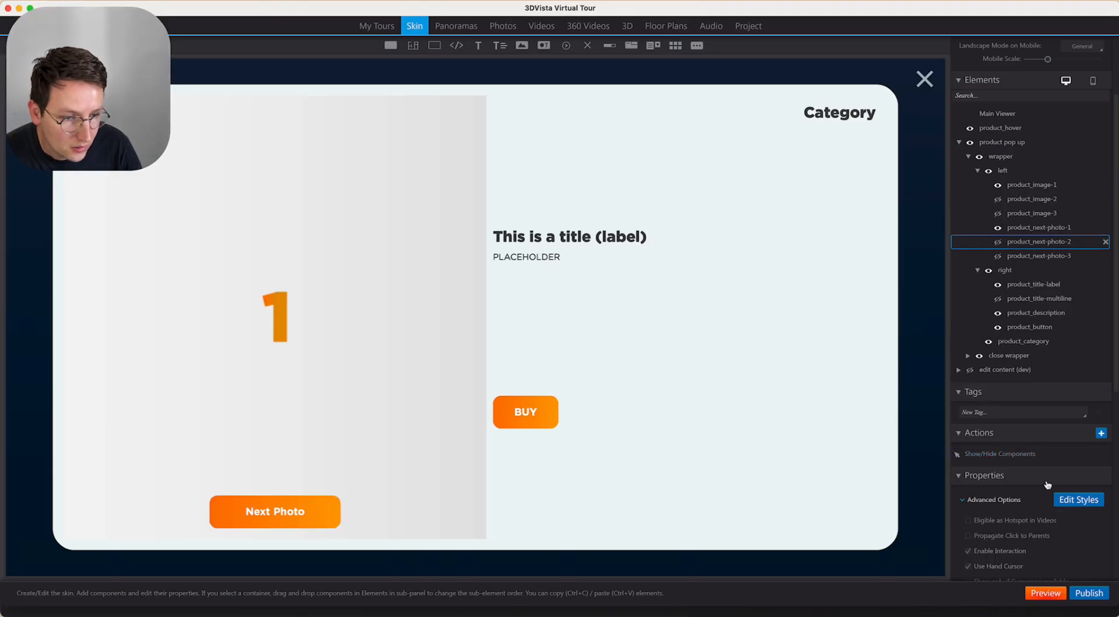
# Set product_next-photo-3's Show/Hide action to toggle product_image-1 and -3, then preview the tour
pyautogui.click(1000, 454)
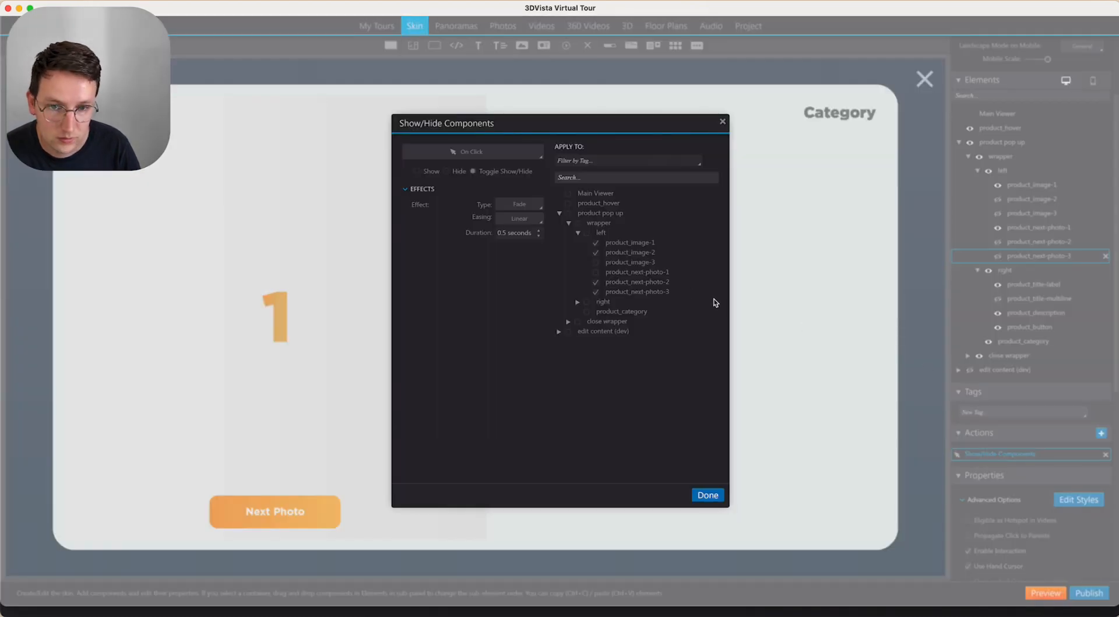
pyautogui.click(597, 262)
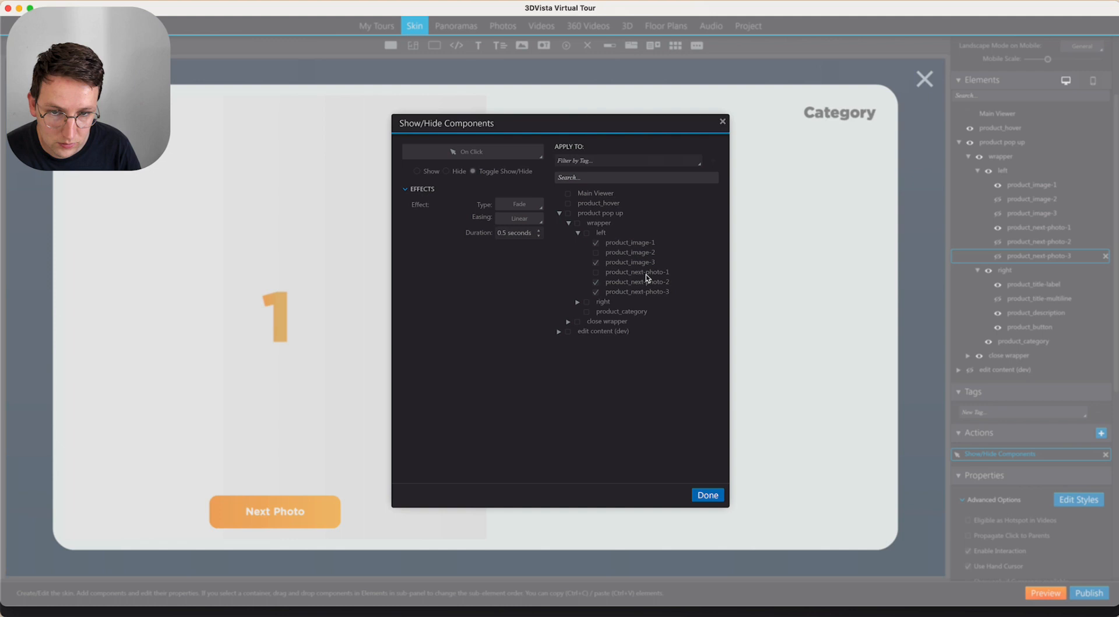
pyautogui.click(706, 495)
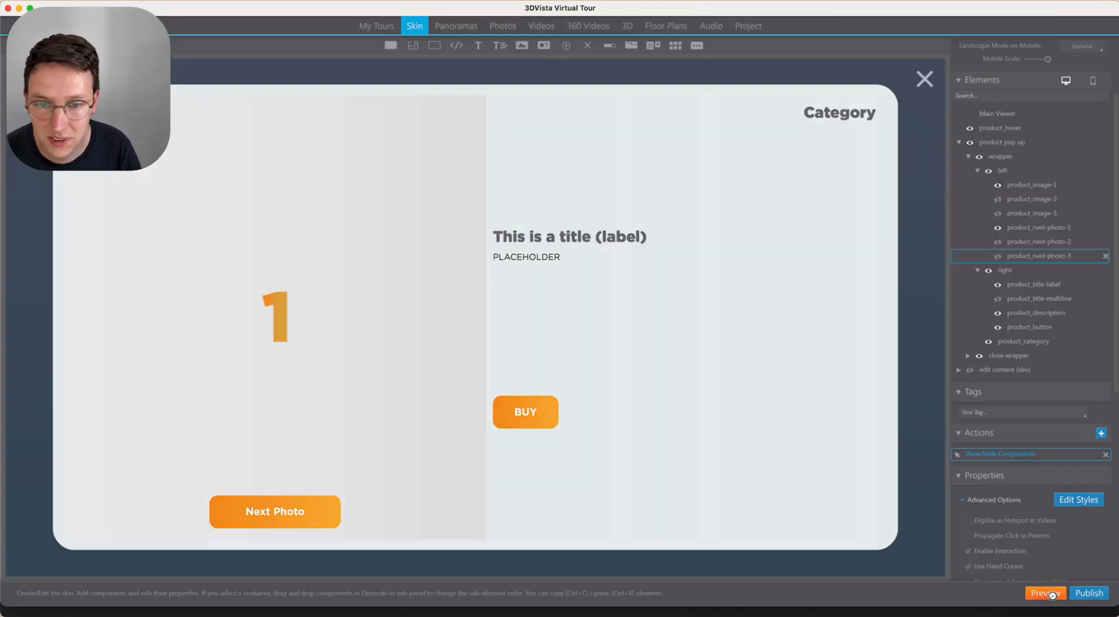
pyautogui.click(1044, 593)
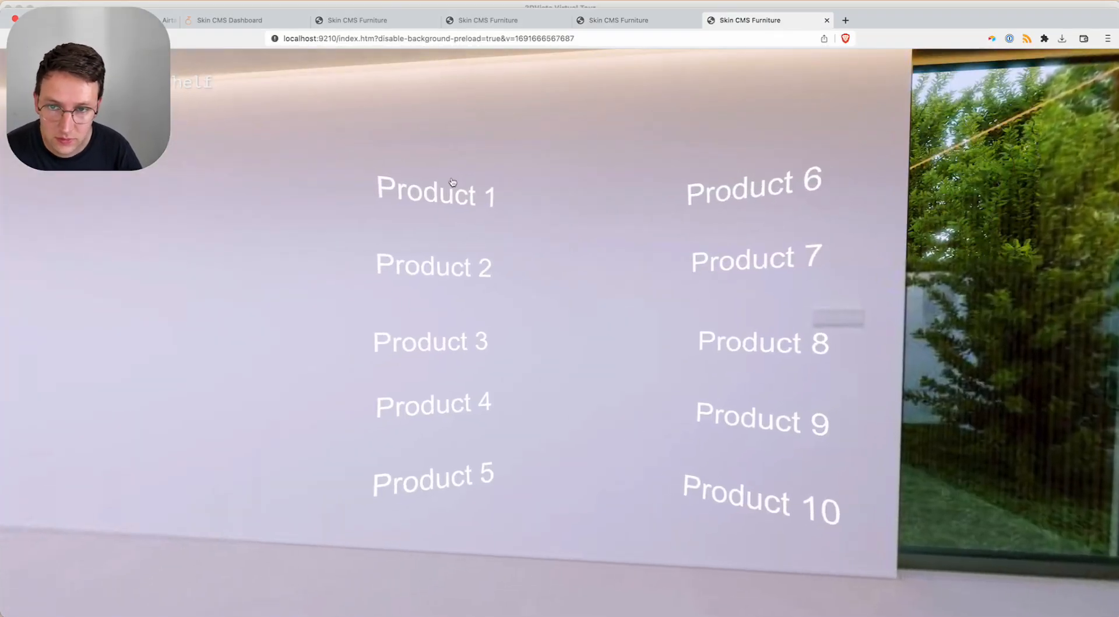
# Open the Product 1 Samari bookshelf pop-up and advance through its photos four times
pyautogui.click(436, 191)
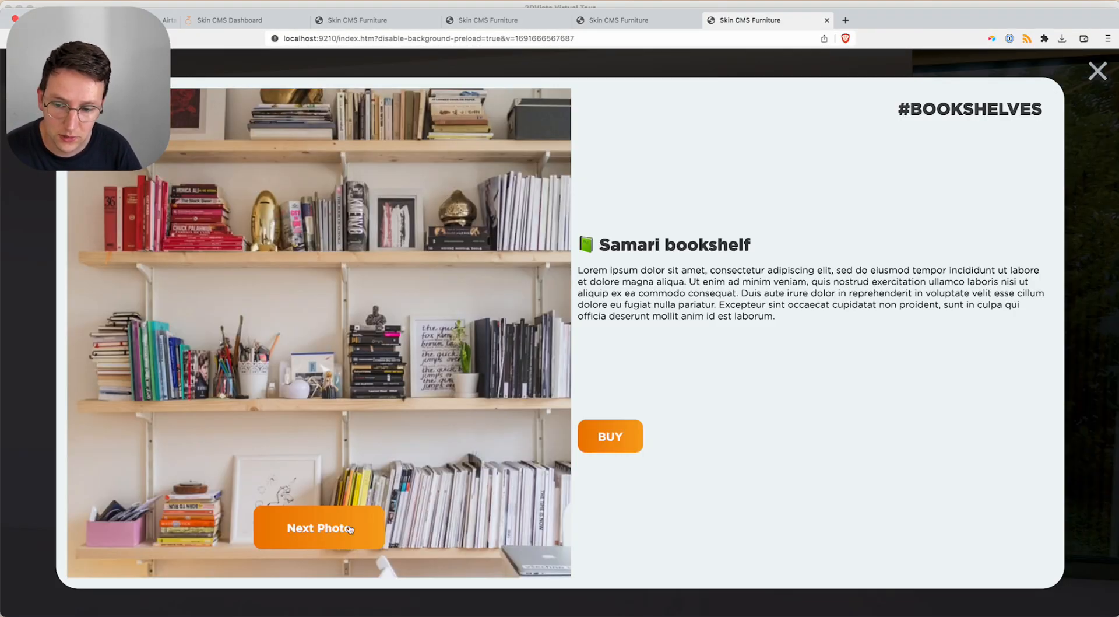
pyautogui.click(319, 528)
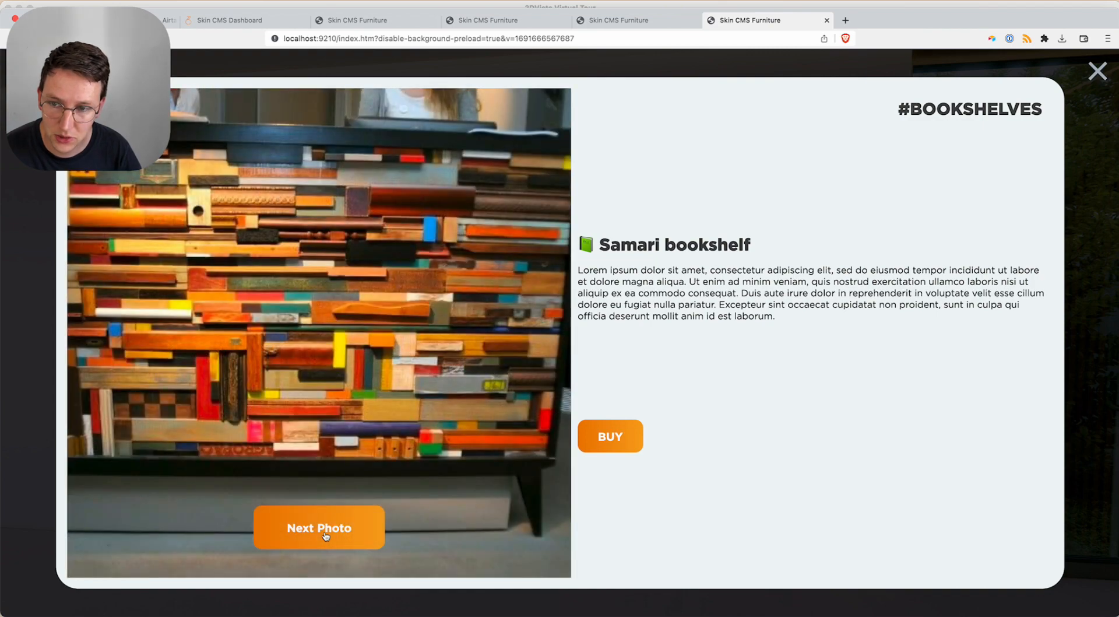
pyautogui.click(318, 528)
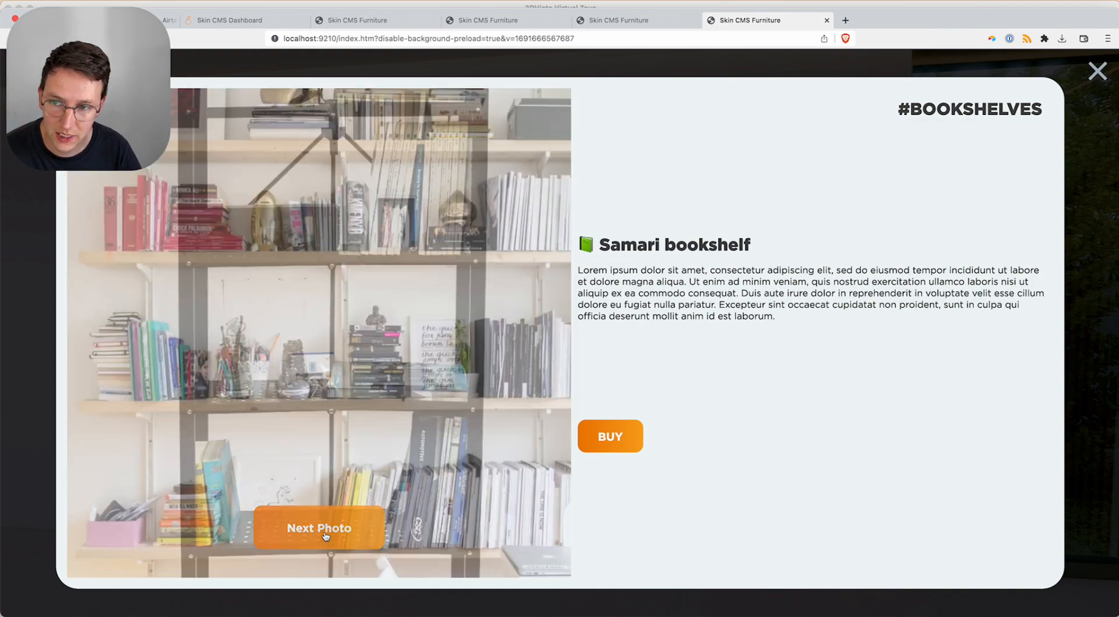
pyautogui.click(318, 528)
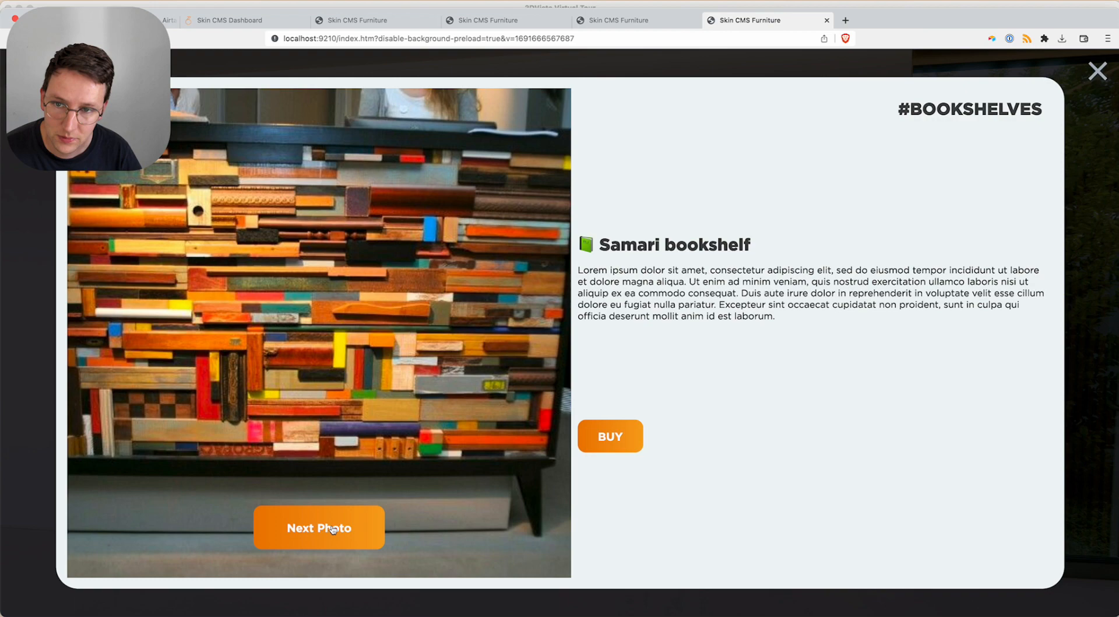
pyautogui.click(319, 527)
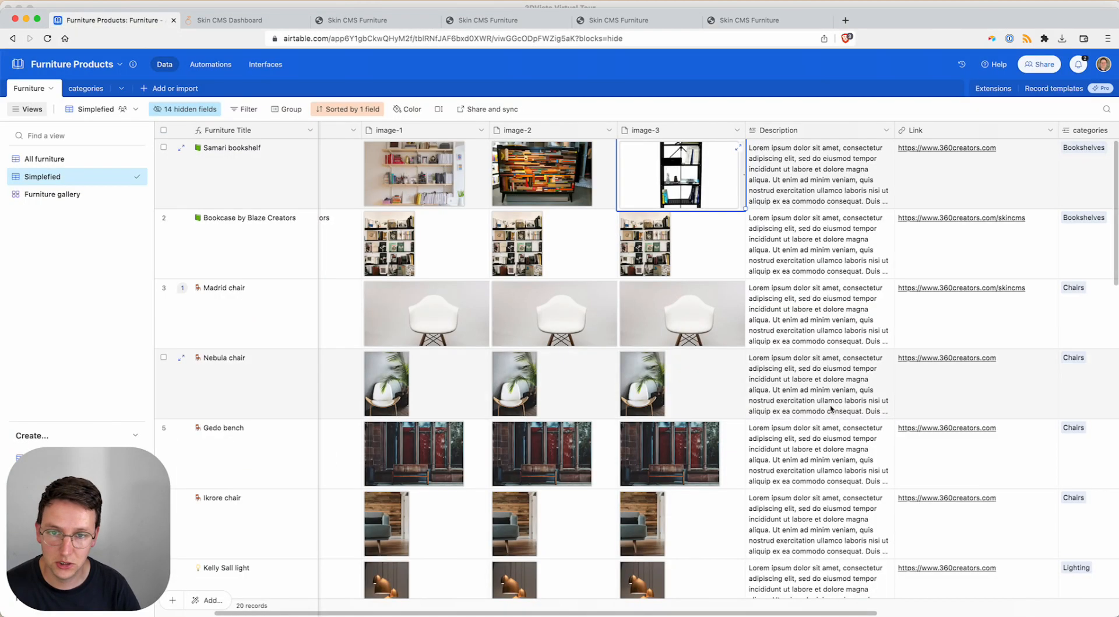
# Replace the Bookcase by Blaze Creators image-2 attachment and upload a new image-3
pyautogui.click(553, 244)
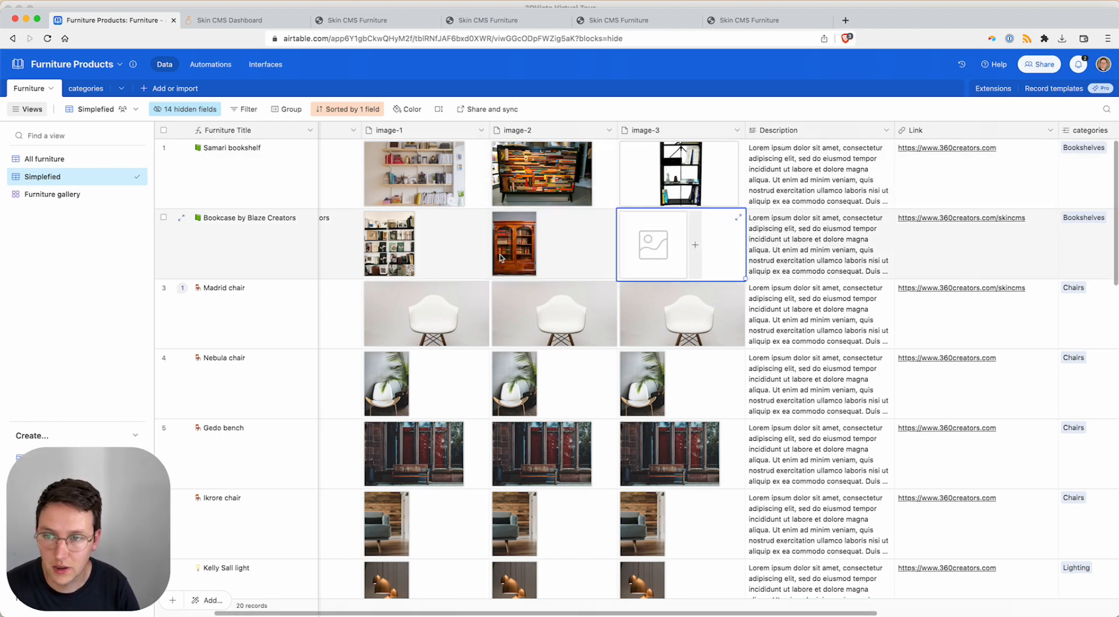
pyautogui.moveTo(636, 19)
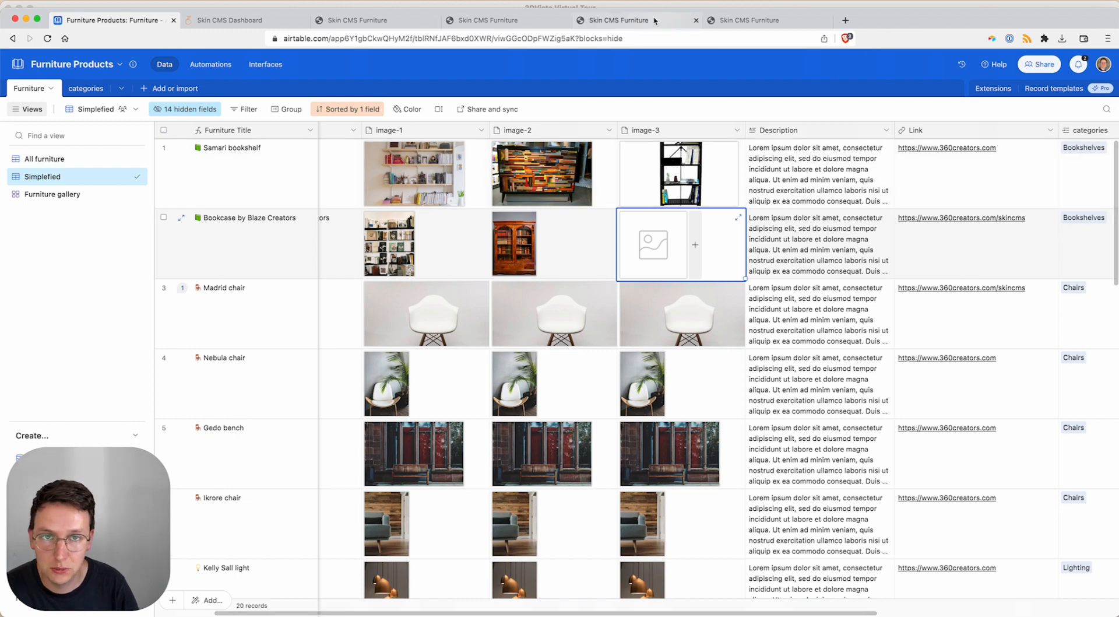
pyautogui.click(764, 19)
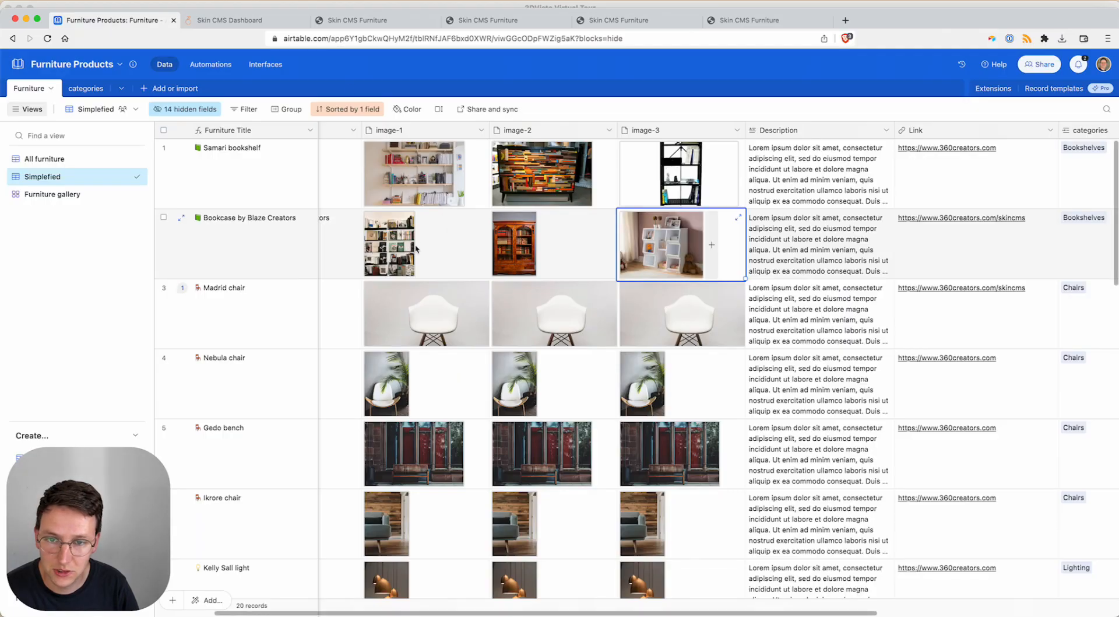
pyautogui.click(541, 244)
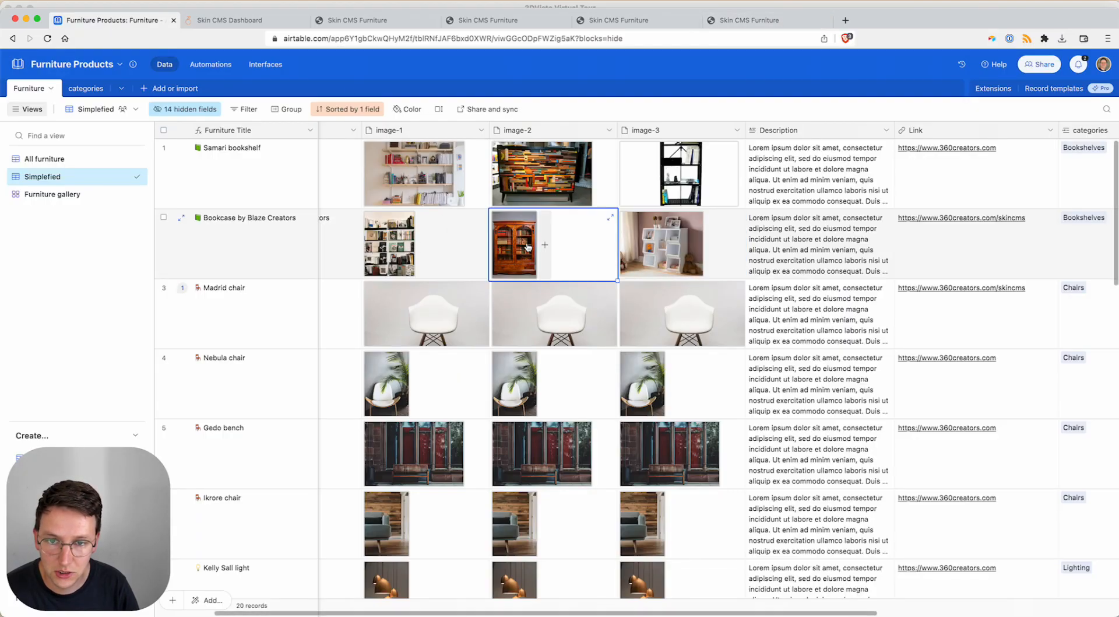
# Return to the tour preview and step through the Bookcase photos back to the first
pyautogui.click(764, 20)
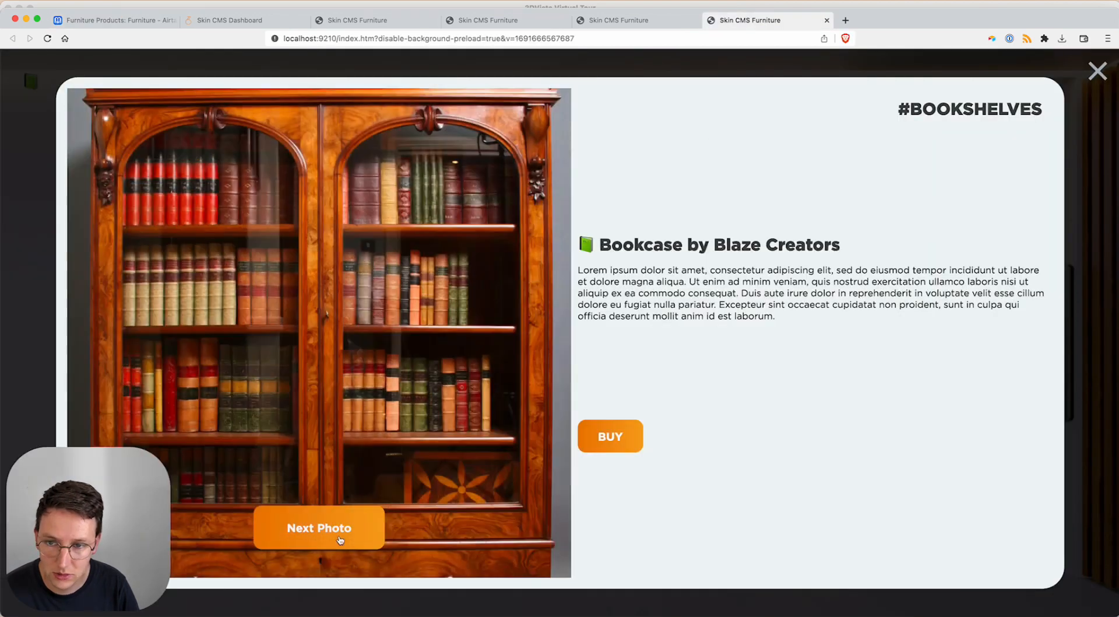
pyautogui.click(319, 528)
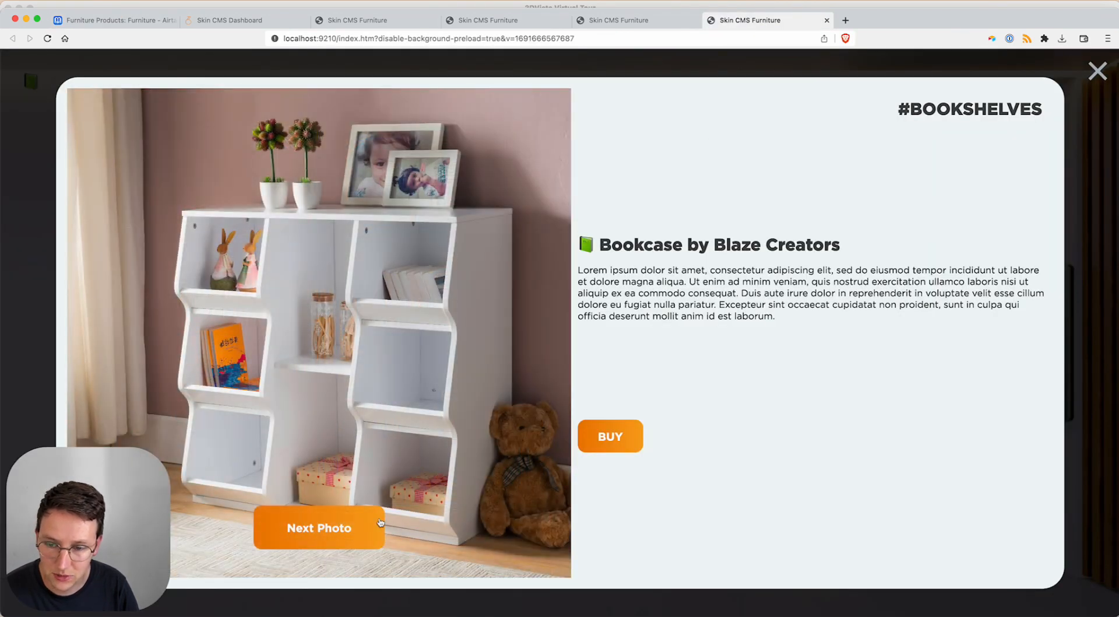
pyautogui.click(319, 528)
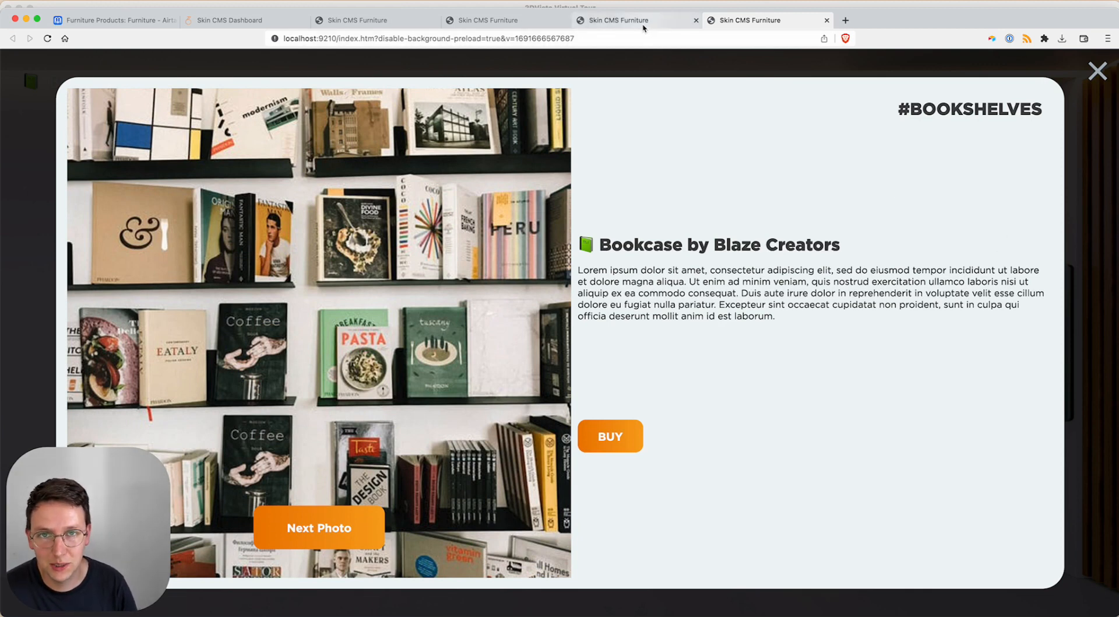
pyautogui.click(767, 20)
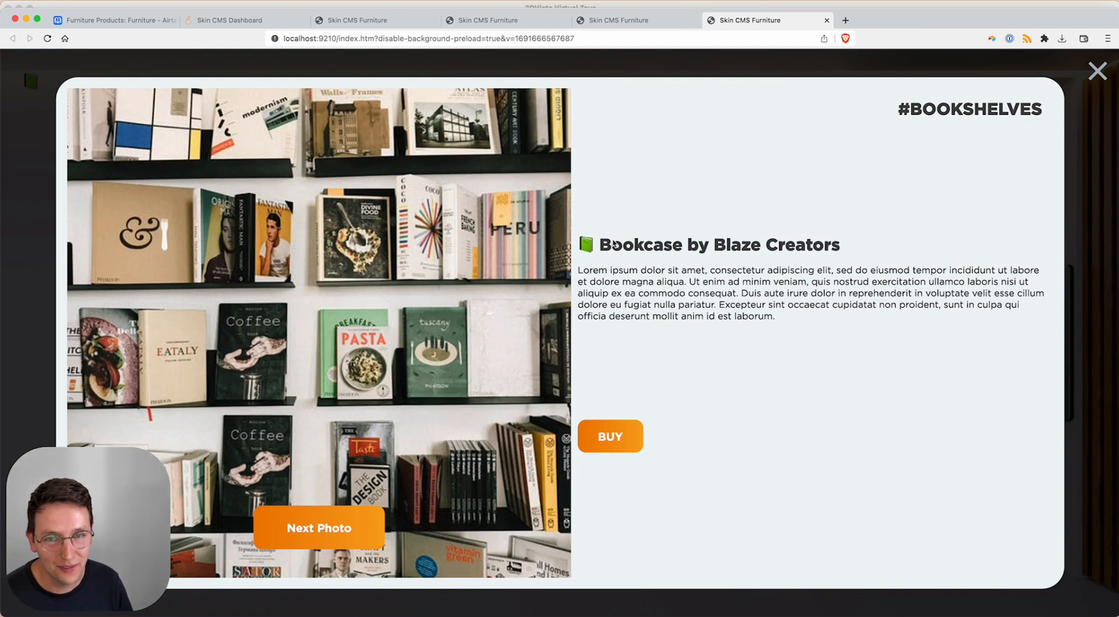